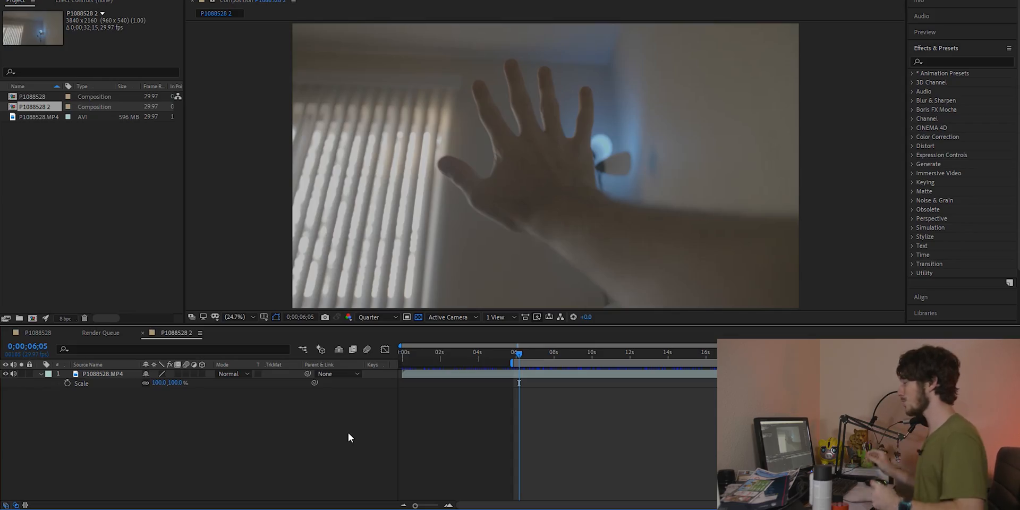
mouse_move(305, 462)
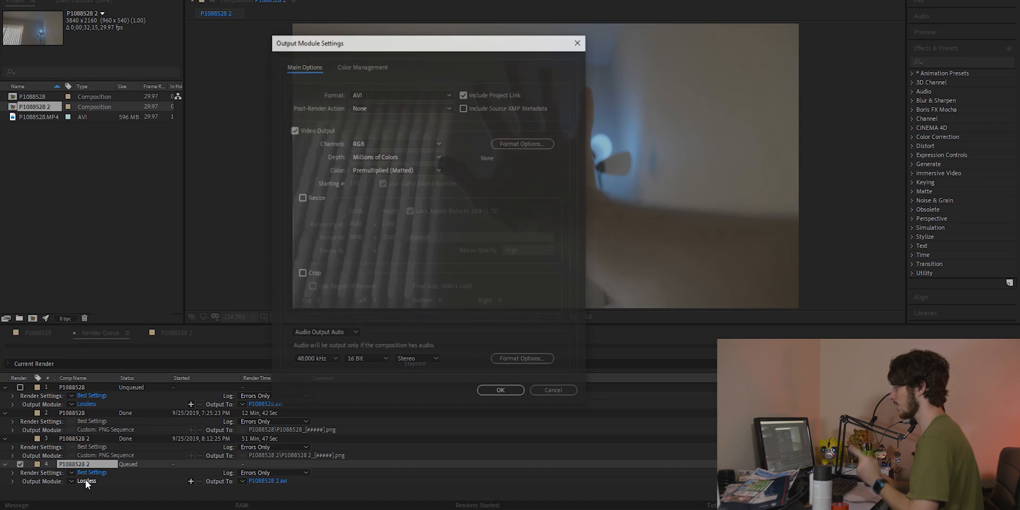
Set the output module to PNG Sequence numbered by composition frame.
click(401, 94)
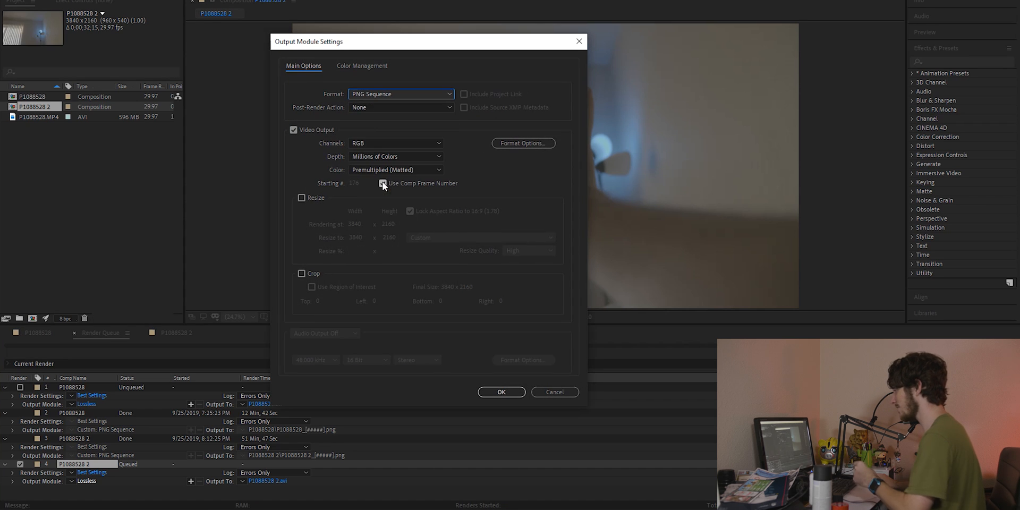
click(501, 393)
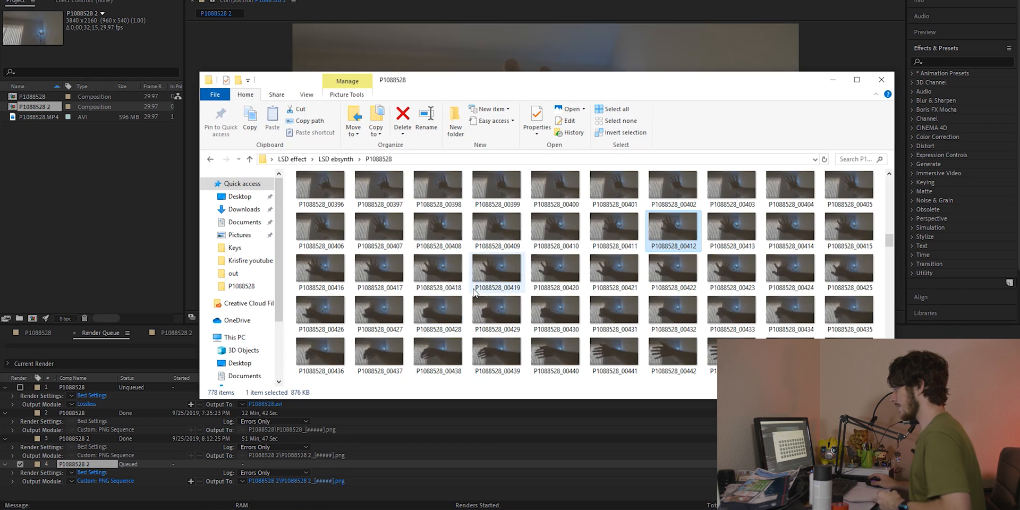
mouse_move(497, 288)
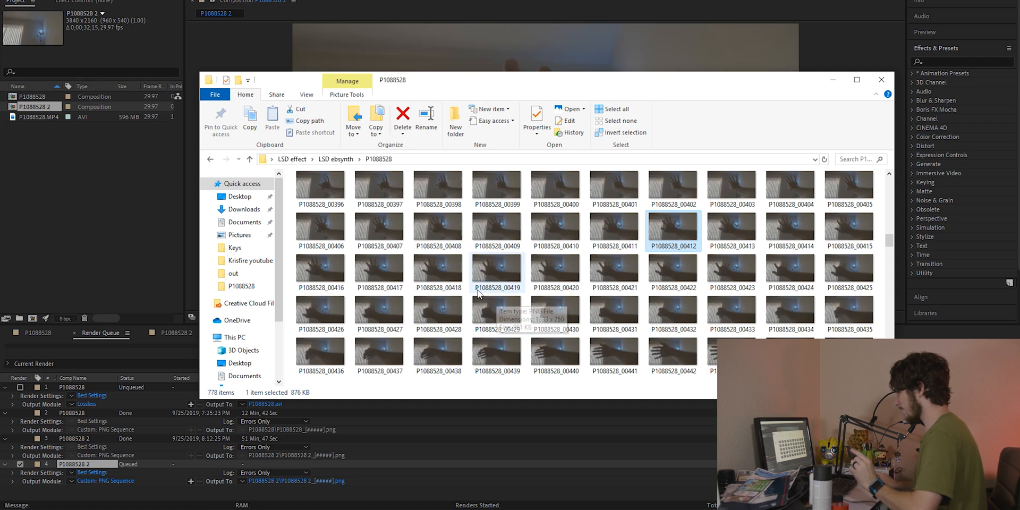
mouse_move(614, 270)
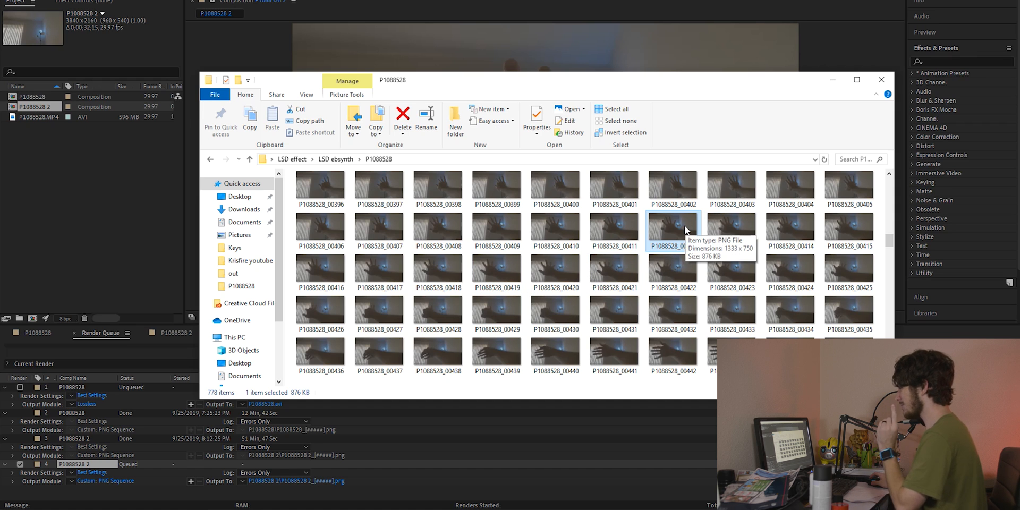
double_click(673, 227)
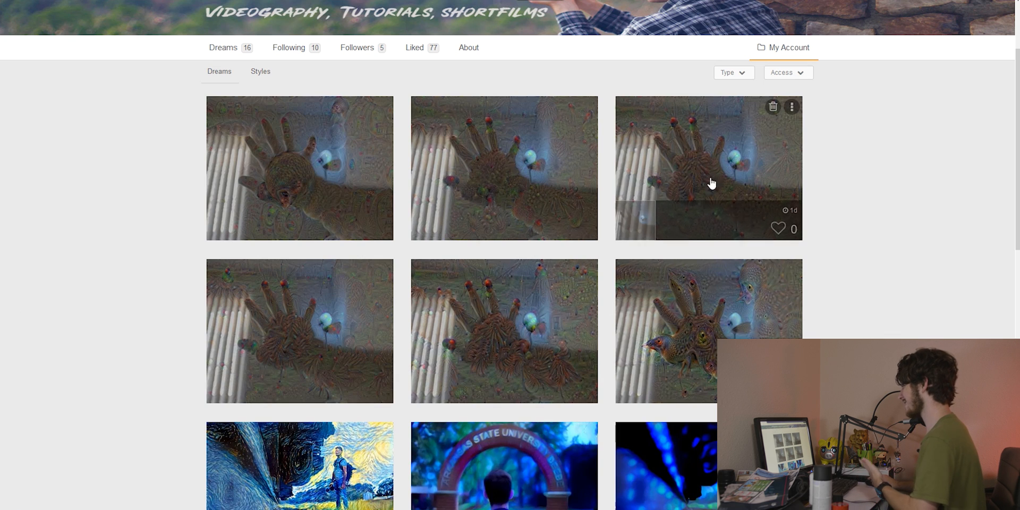
mouse_move(32, 190)
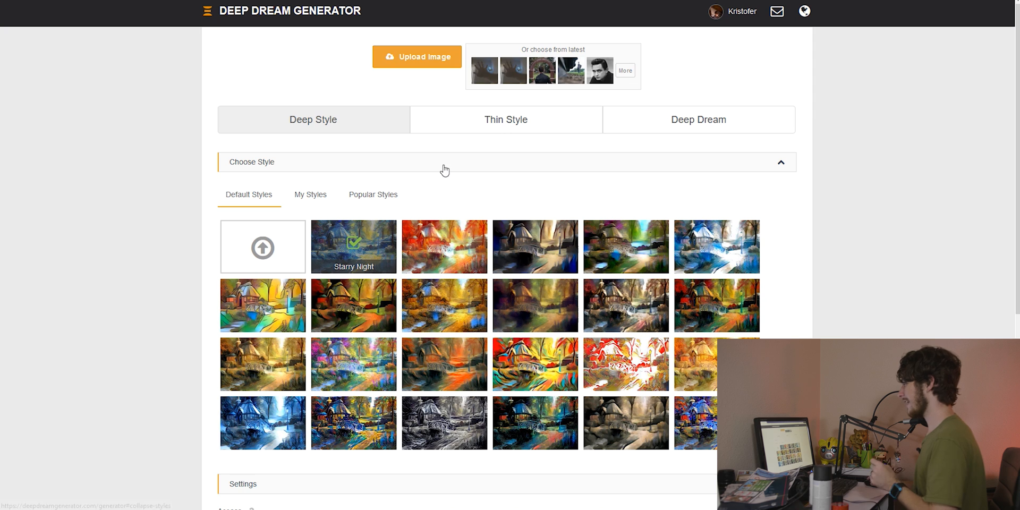
mouse_move(442, 150)
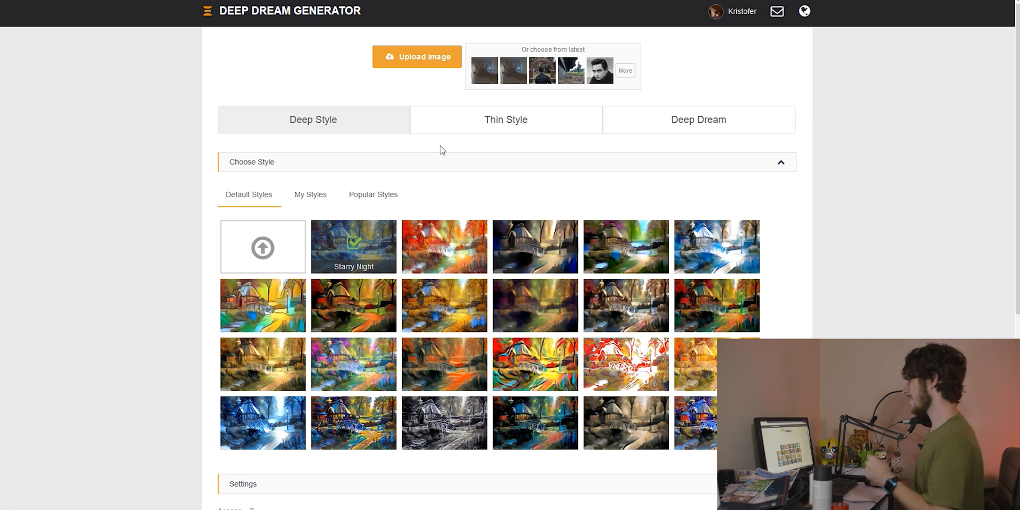
Switch the generator to Deep Dream mode and upload a rendered hand PNG frame as source.
click(698, 119)
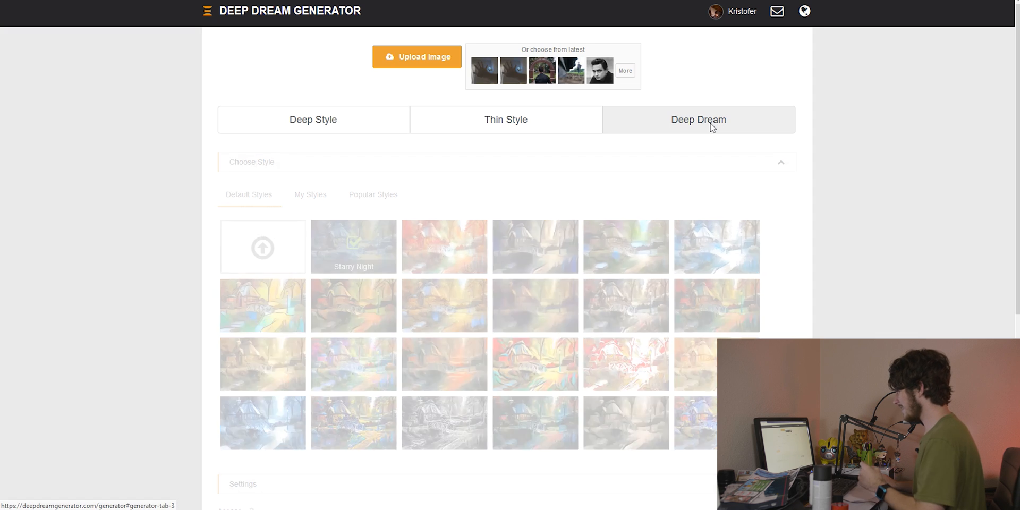
click(417, 56)
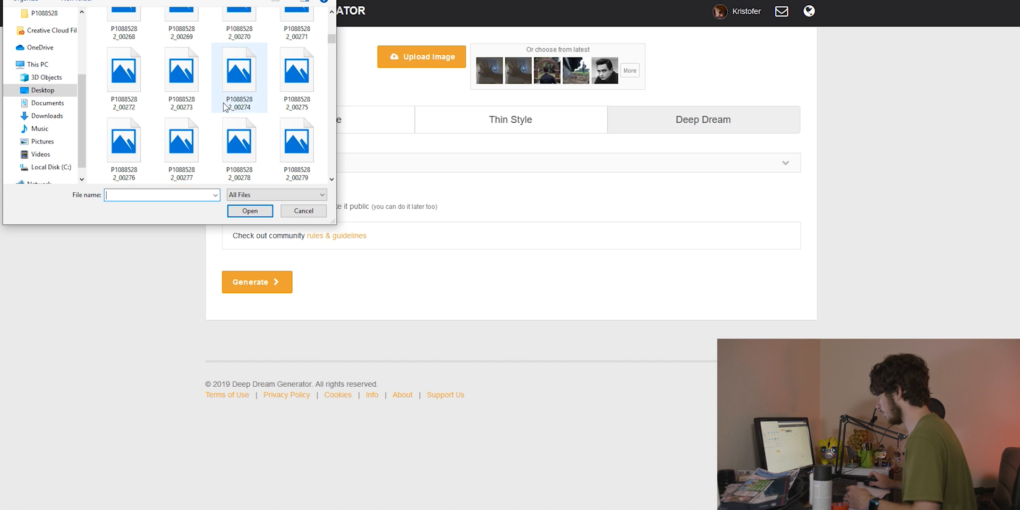
scroll(down, 3)
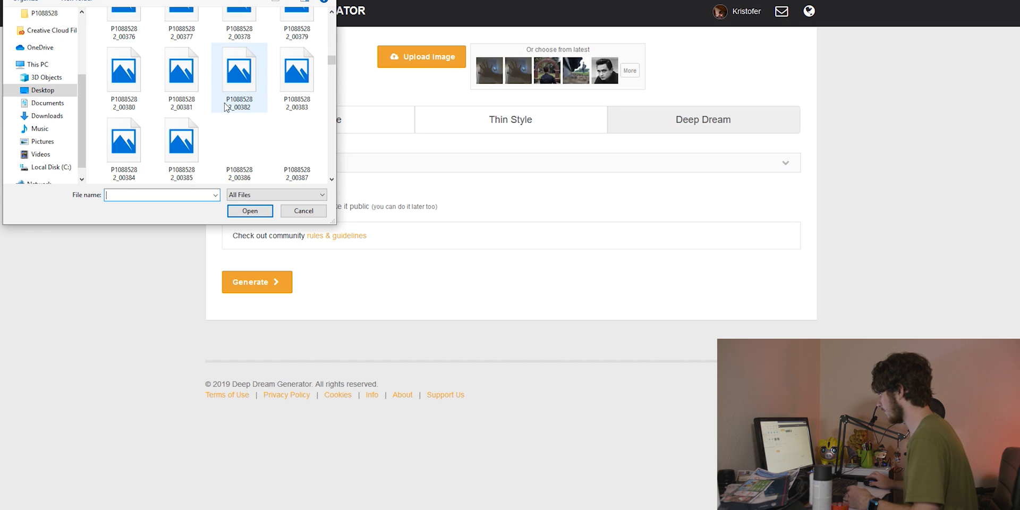
click(303, 210)
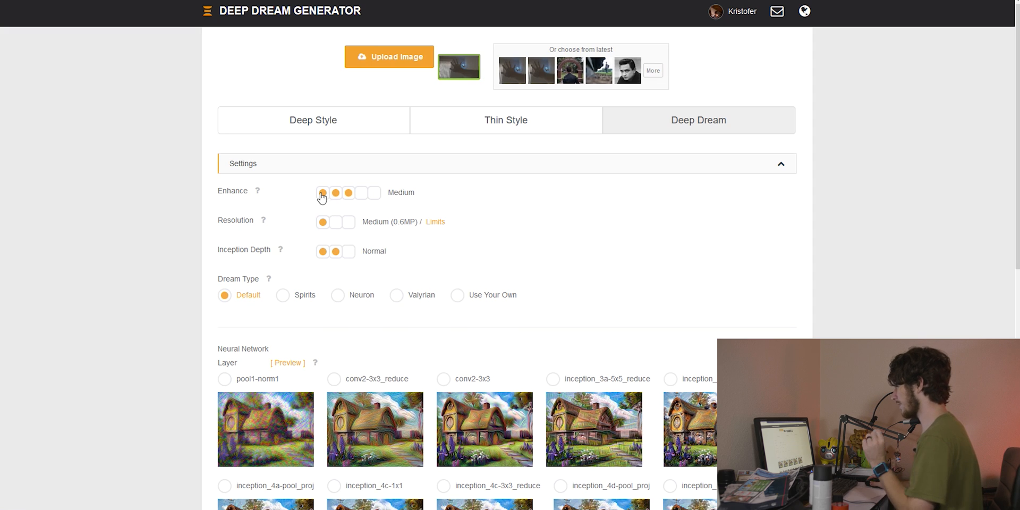
Set Enhance Low, Resolution HD (1.2MP), Inception Depth Shallow, Dream Type Neuron, and generate.
click(336, 193)
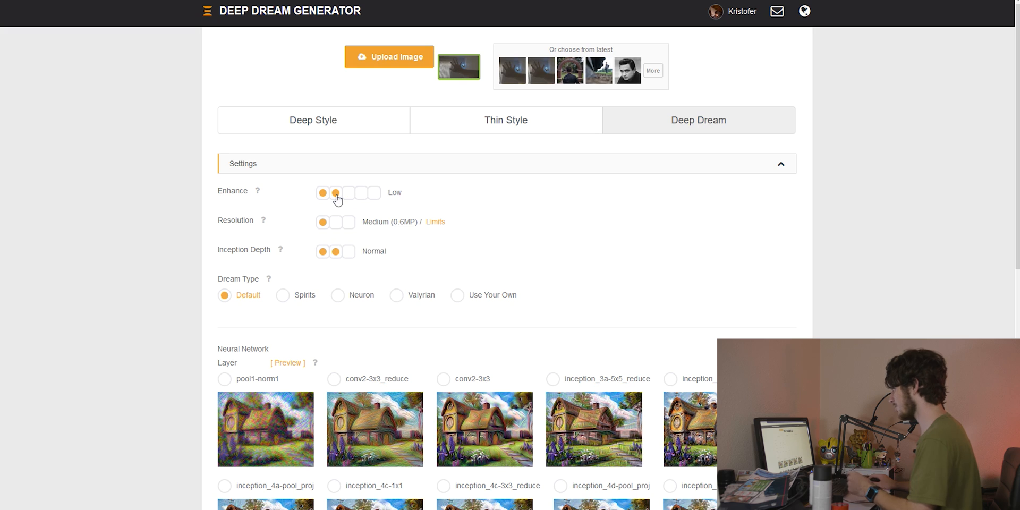
click(336, 222)
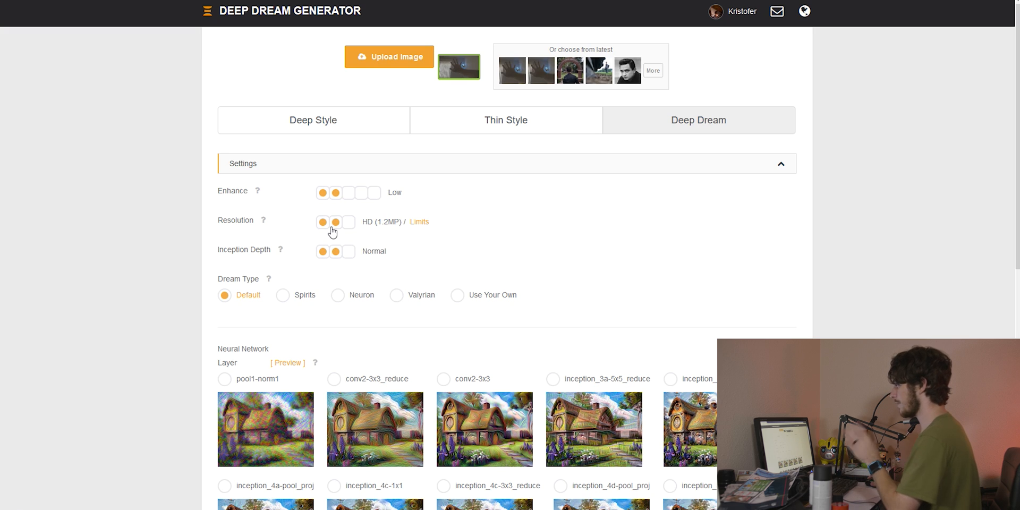
mouse_move(324, 261)
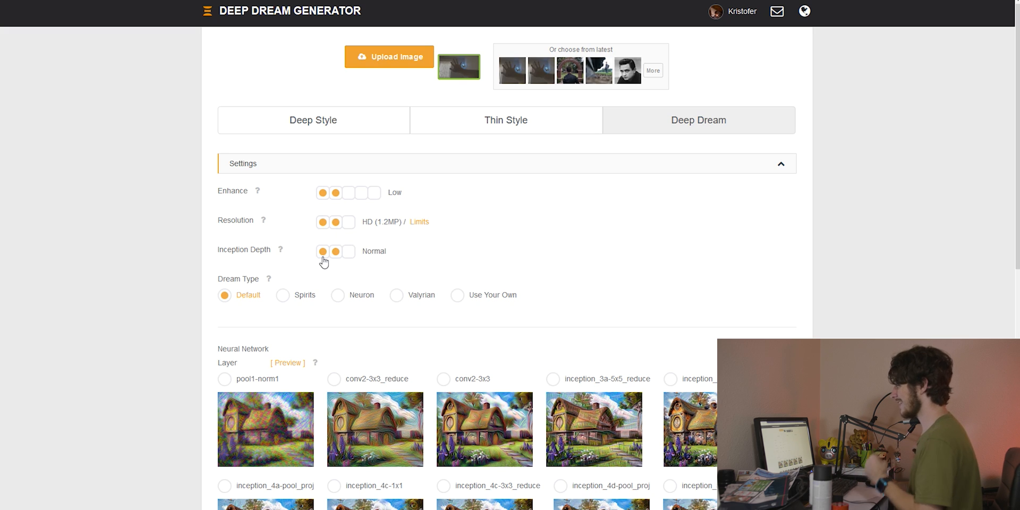
click(323, 250)
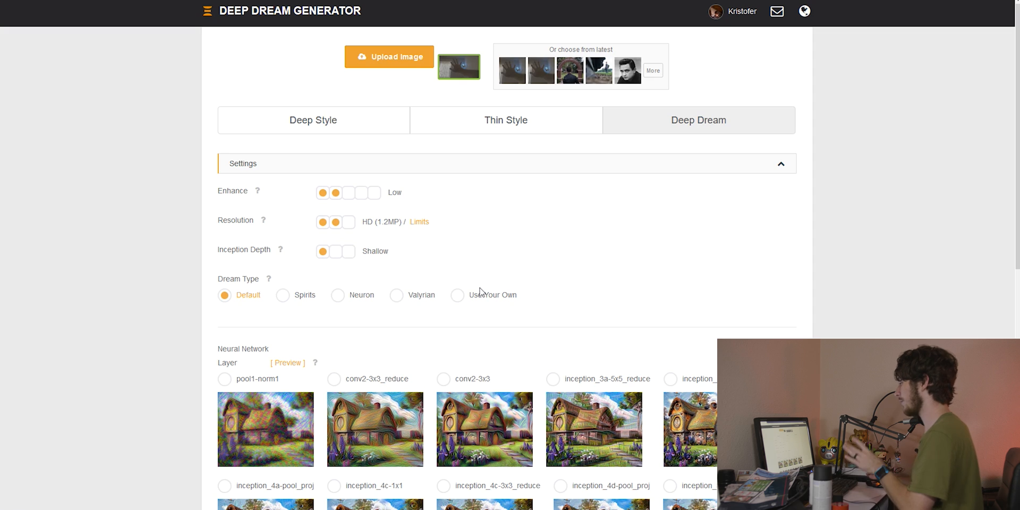
scroll(down, 3)
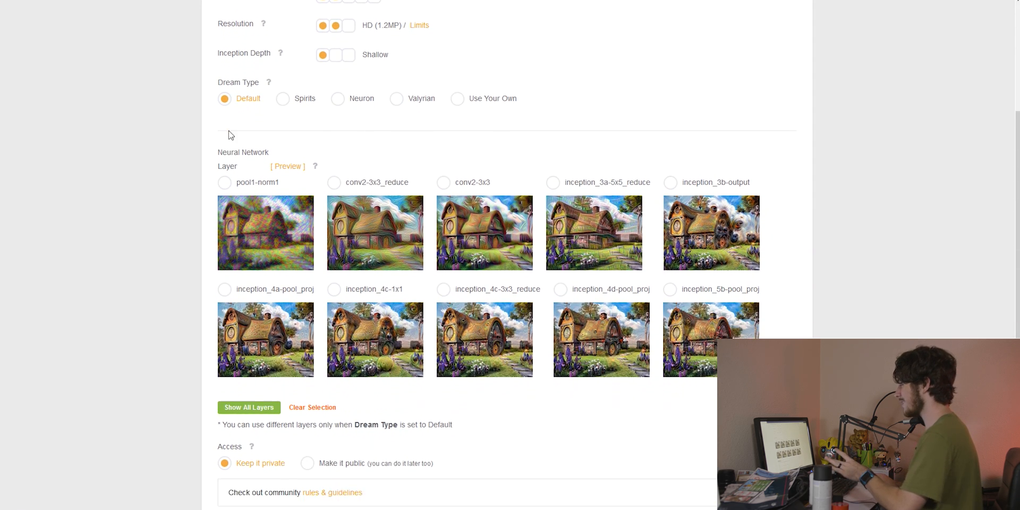
click(248, 407)
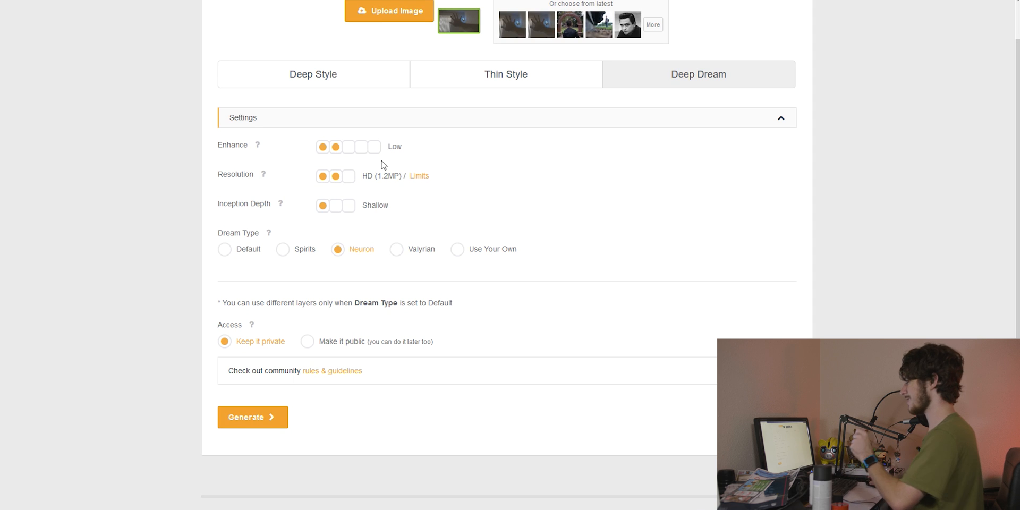
click(253, 417)
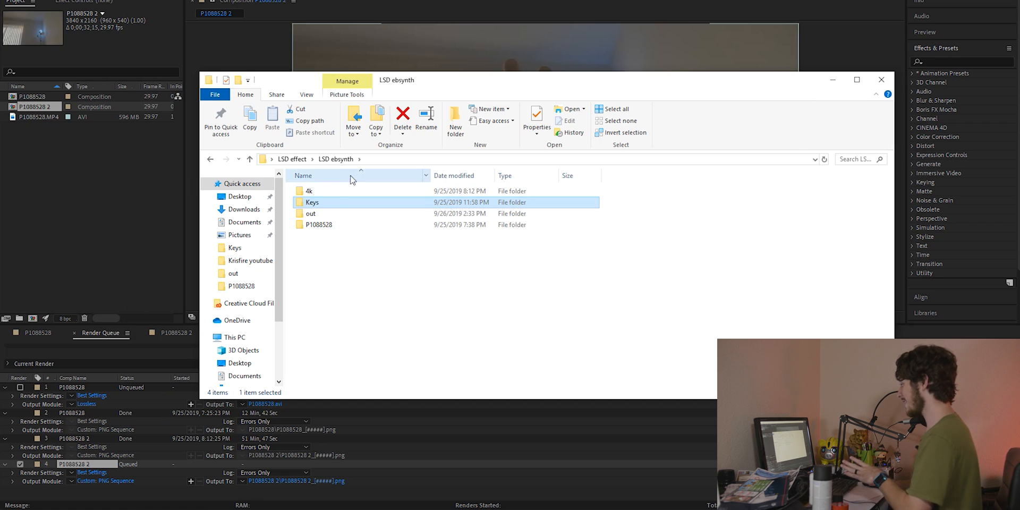
In the Keys folder, view the Properties details of frame 00412 showing 1333 x 750 pixels.
double_click(311, 202)
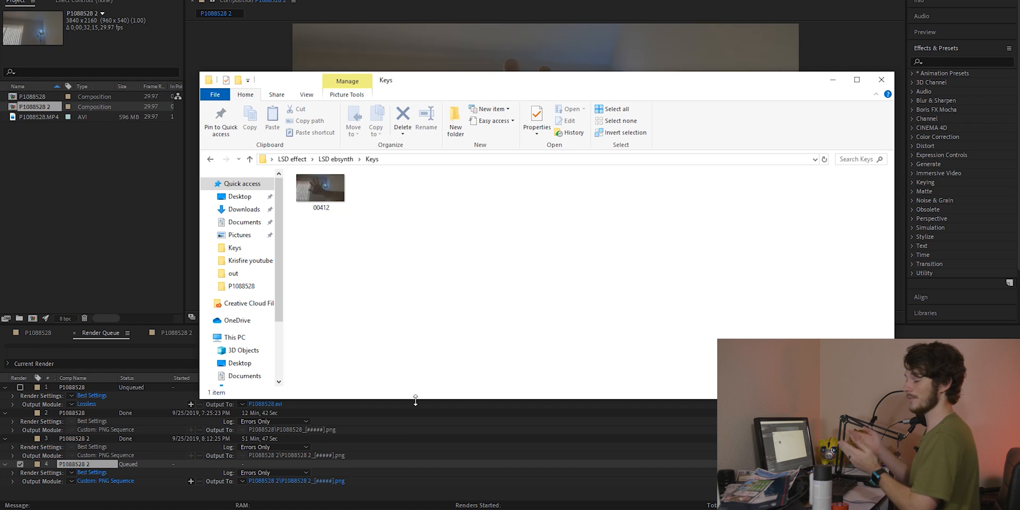
click(320, 189)
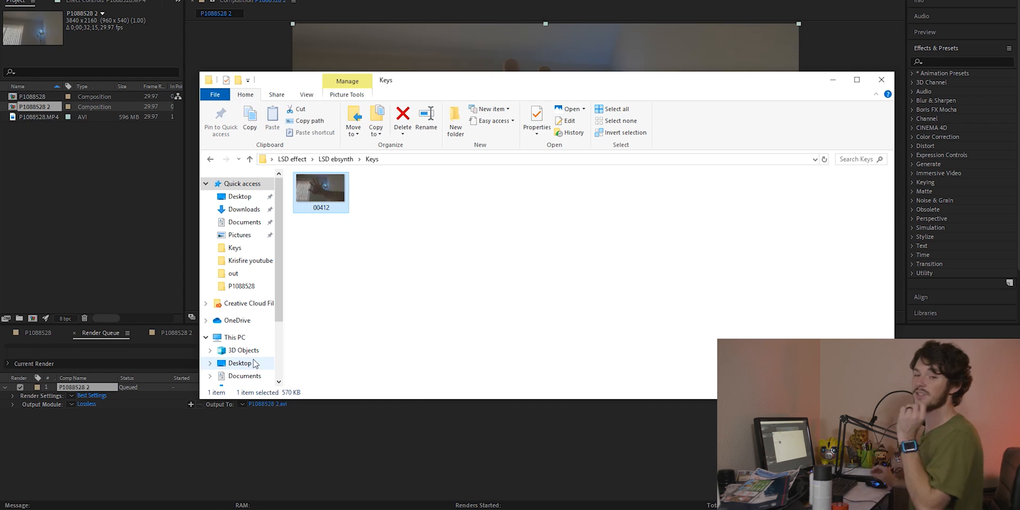
right_click(321, 191)
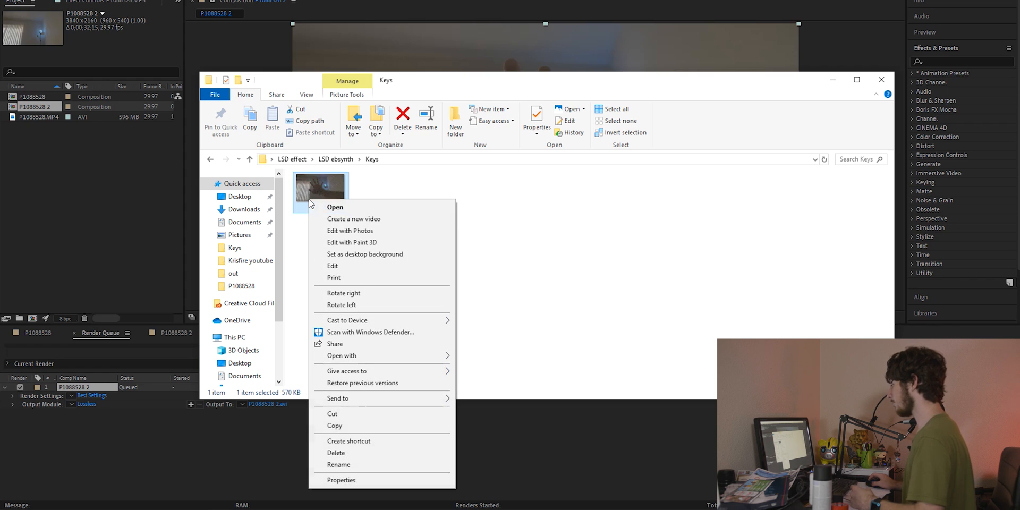
click(342, 479)
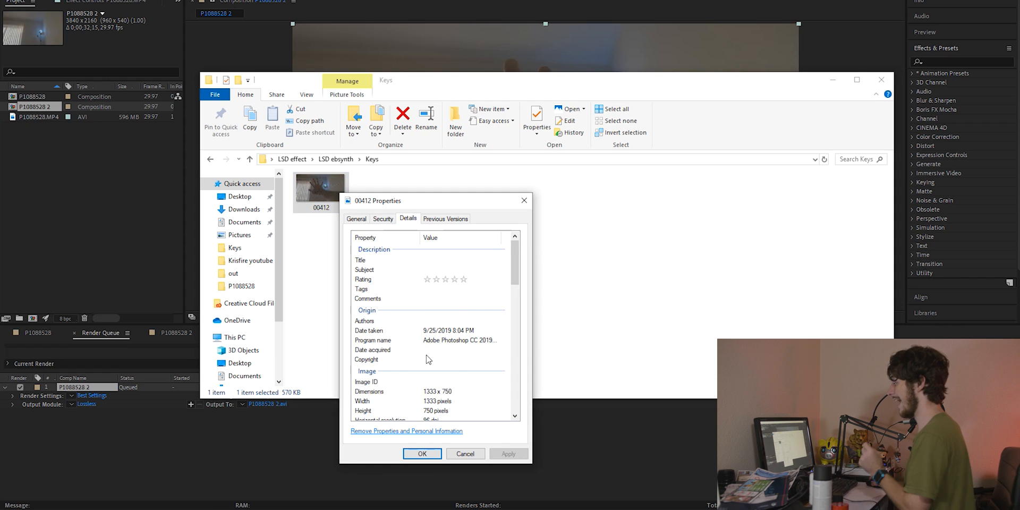
scroll(down, 3)
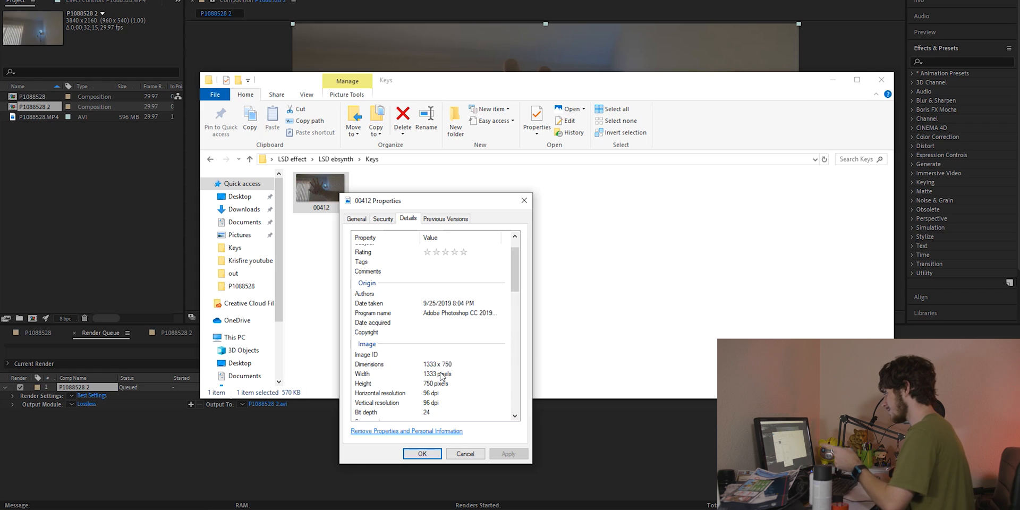
click(422, 454)
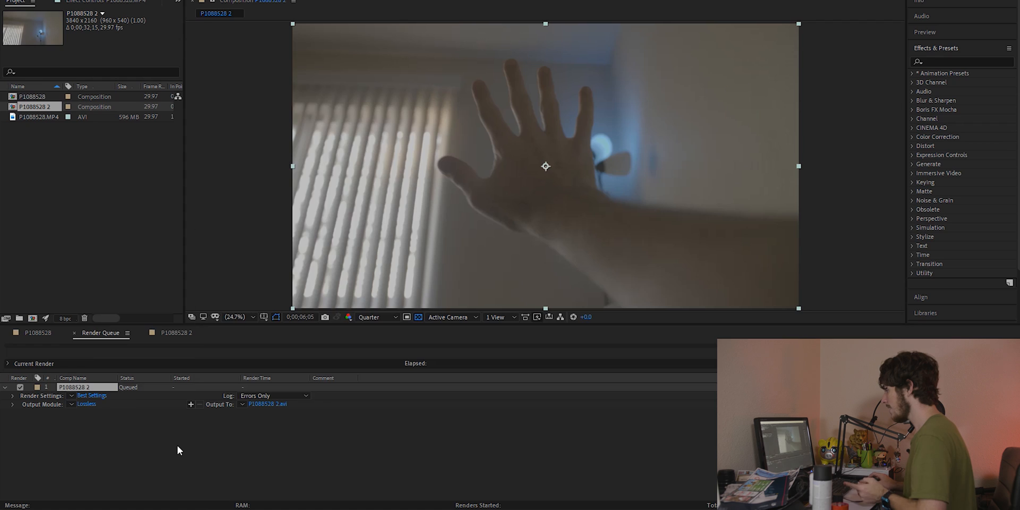
Resize the hand composition to 1333×750, fit the footage layer, and add it to the Render Queue.
click(174, 332)
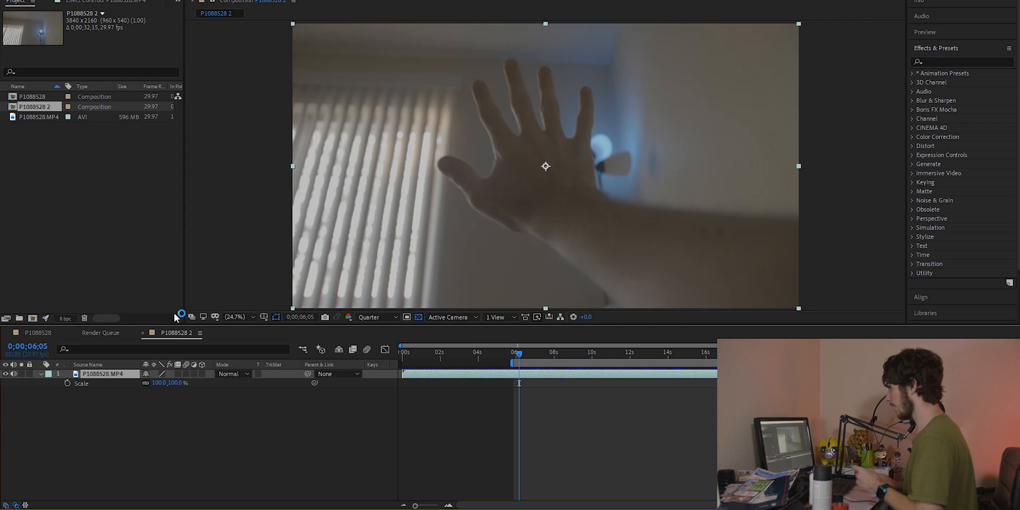
right_click(31, 106)
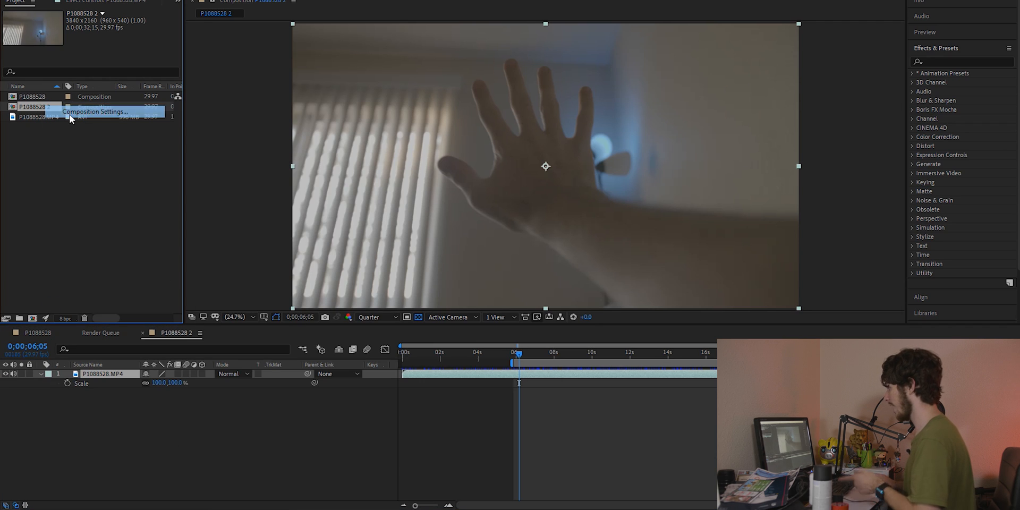
click(97, 112)
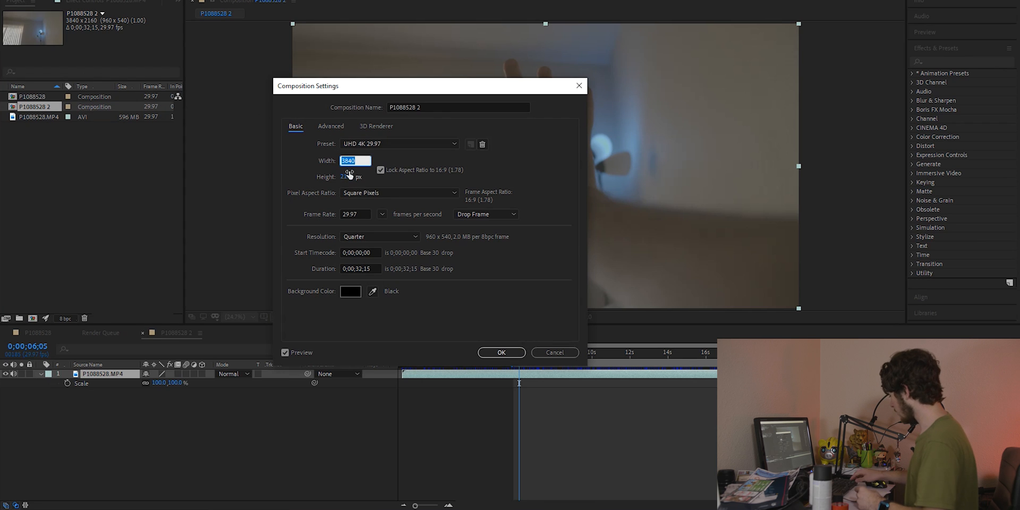
text(1333)
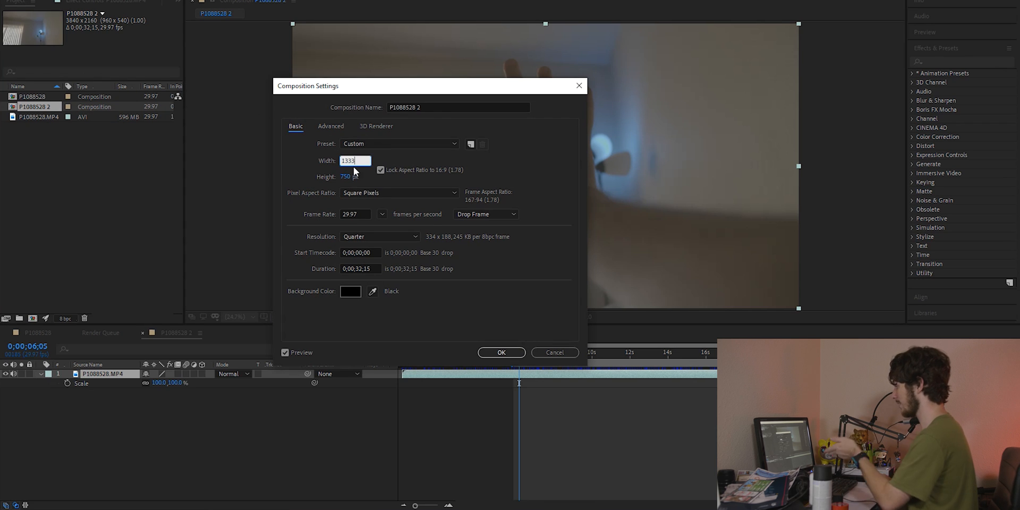
click(500, 352)
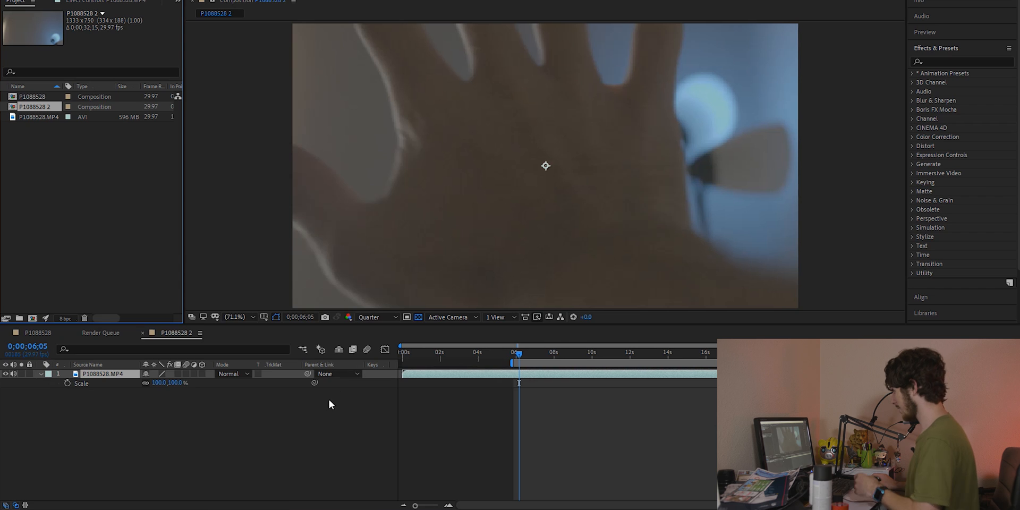
double_click(159, 382)
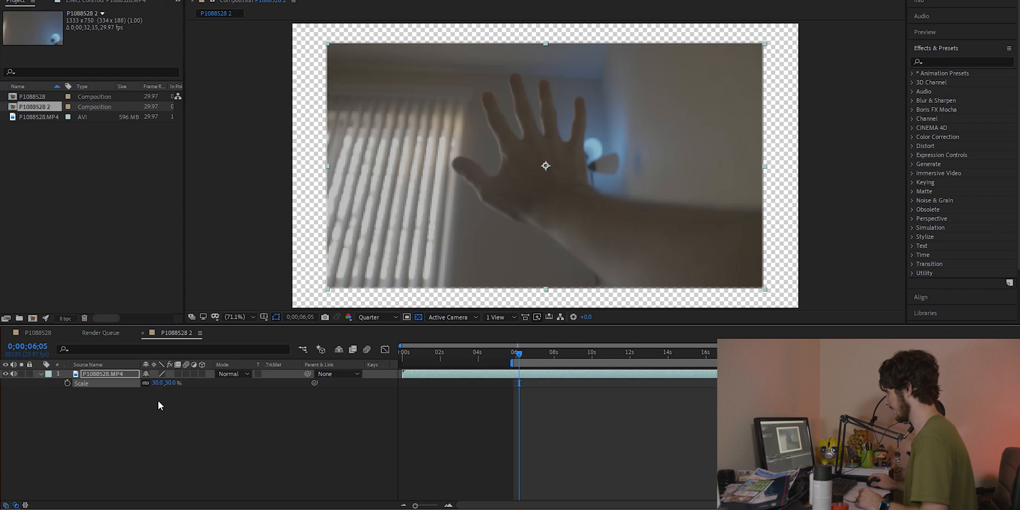
double_click(157, 383)
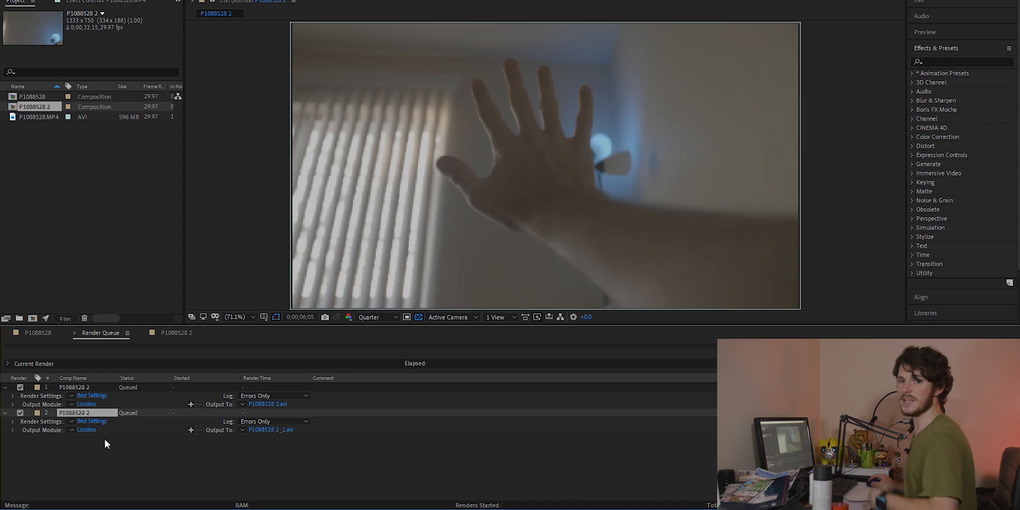
mouse_move(108, 437)
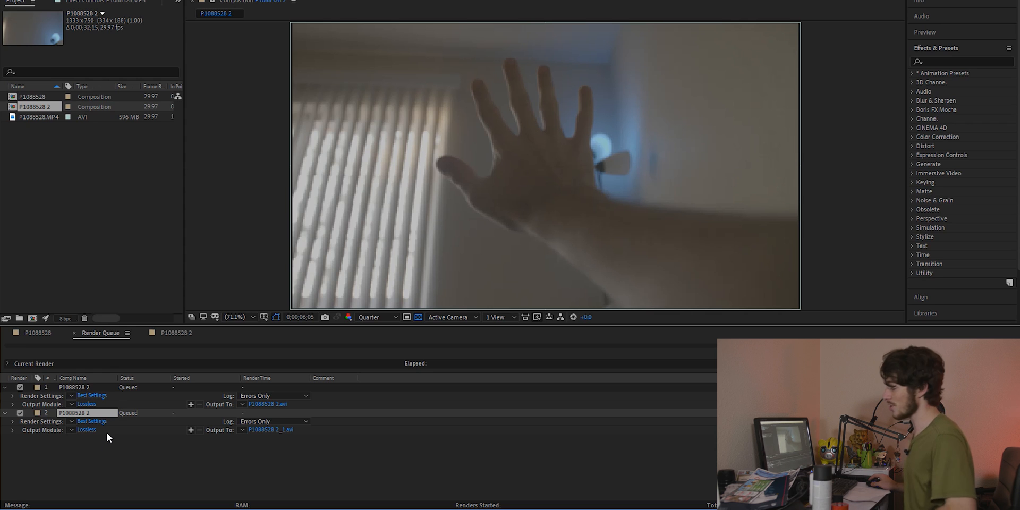
mouse_move(112, 435)
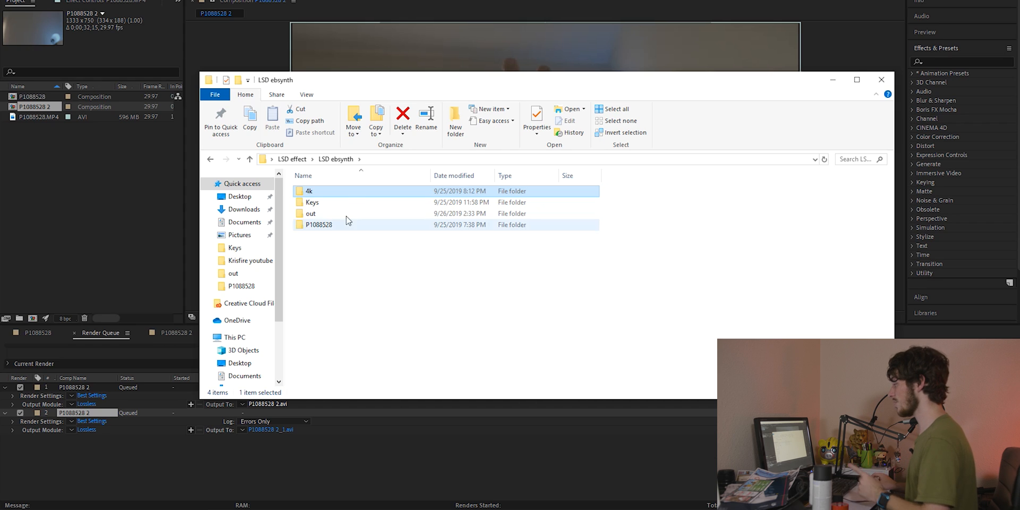
mouse_move(309, 190)
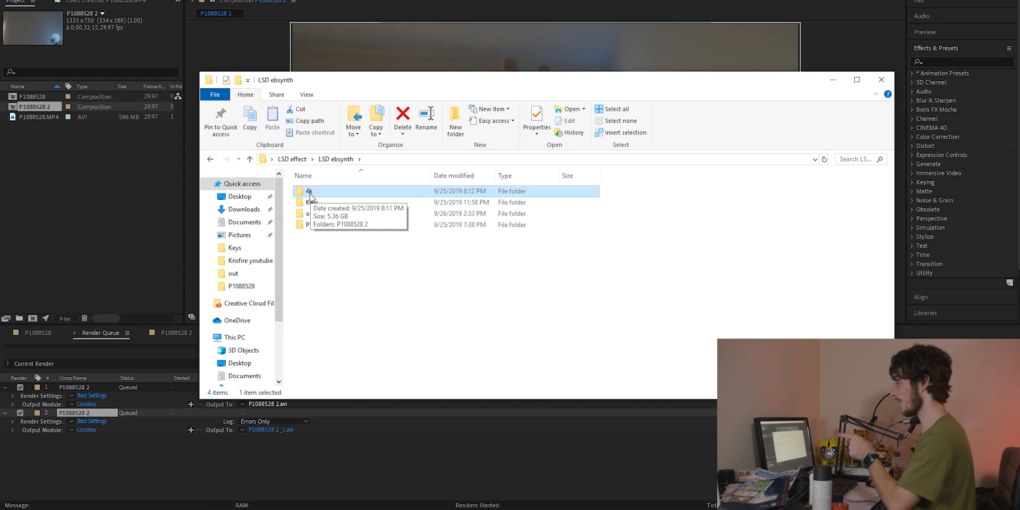
Set video weight 4, keyframe 412 with stops 176 and 953, and start the Synth.
double_click(307, 191)
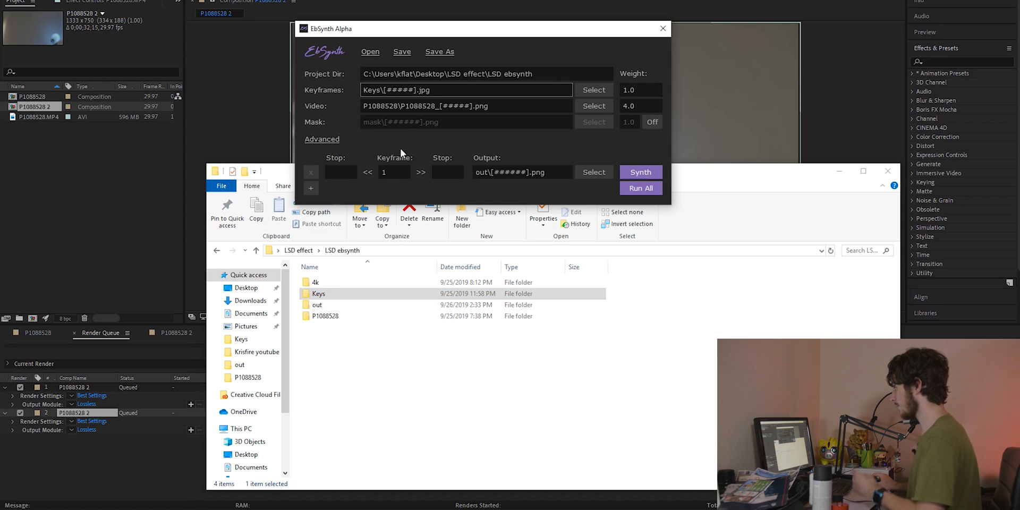
text(412)
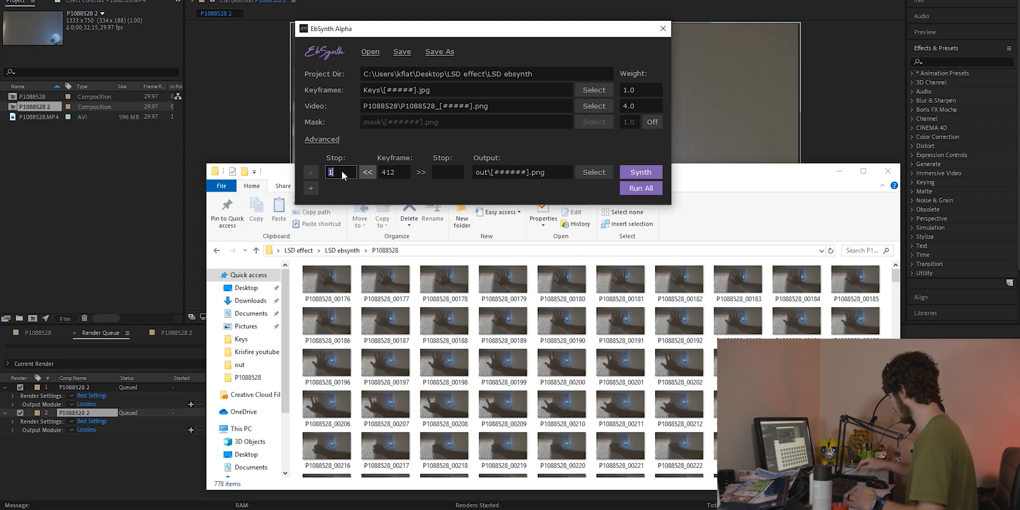
text(176)
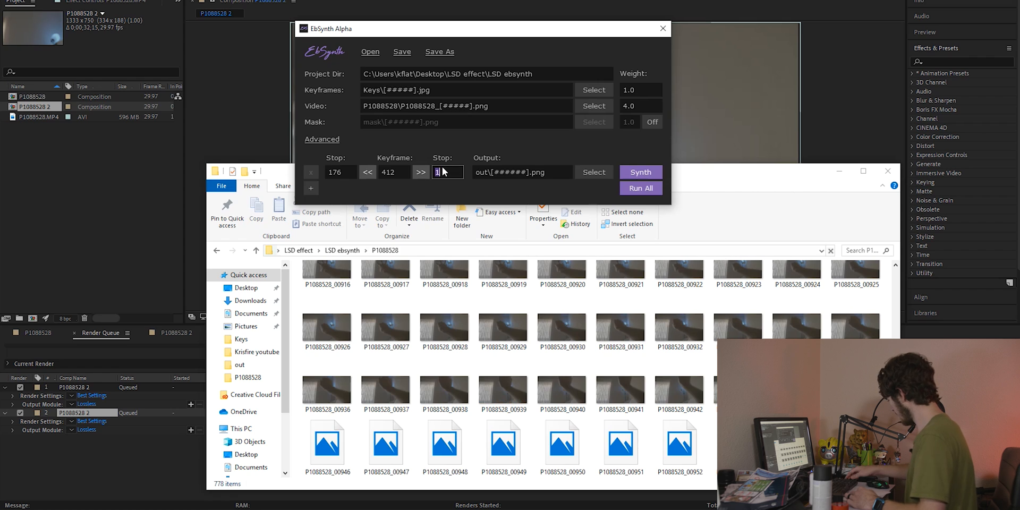
text(953)
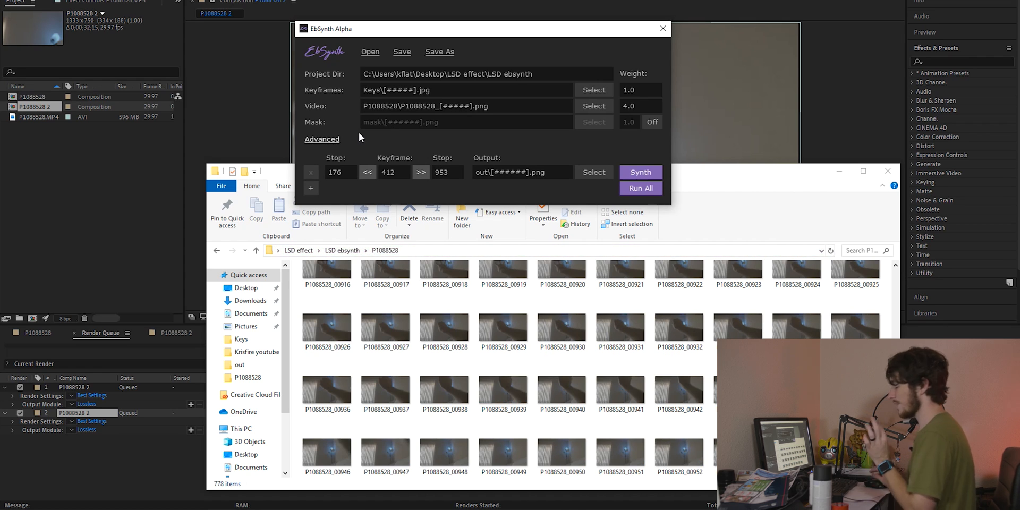
mouse_move(362, 138)
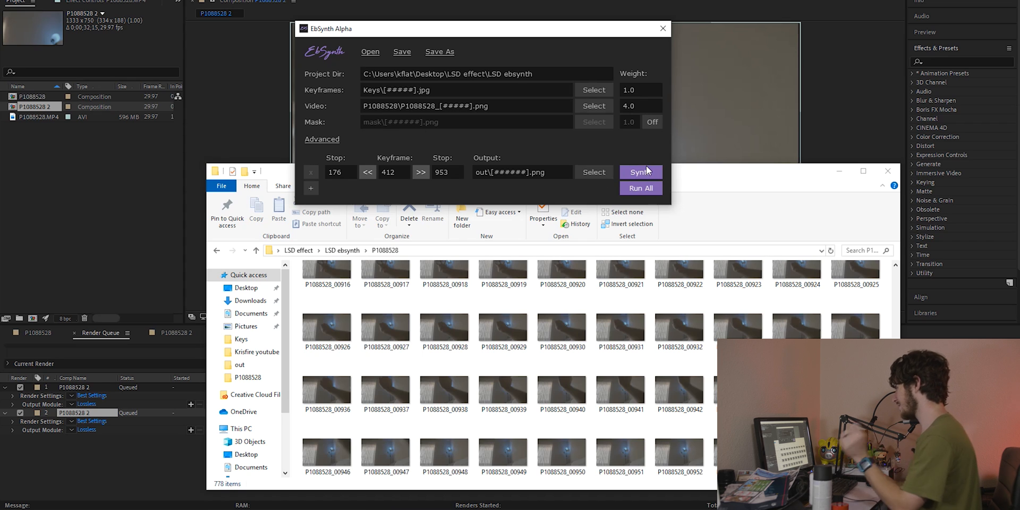
click(640, 172)
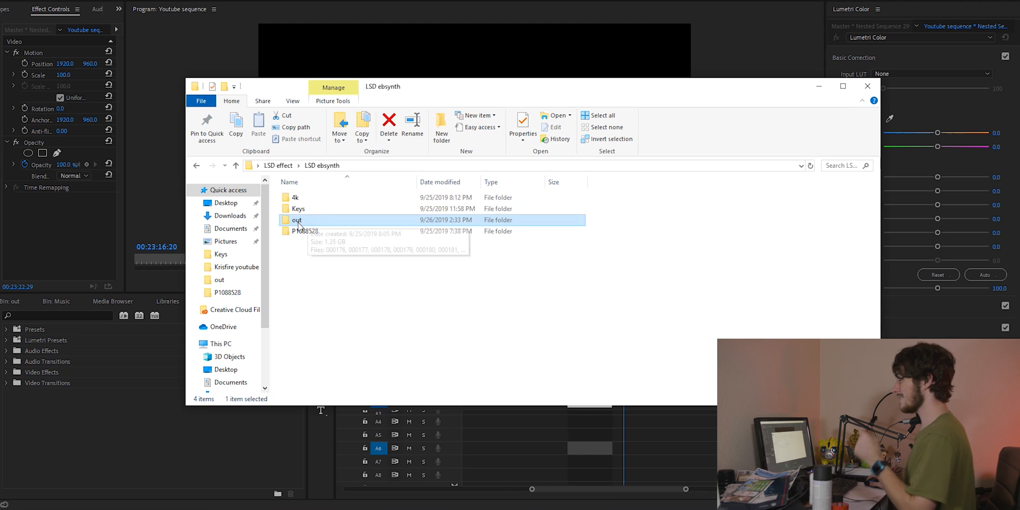
Open the out folder of synthesized frames and import them into a Premiere bin.
double_click(296, 220)
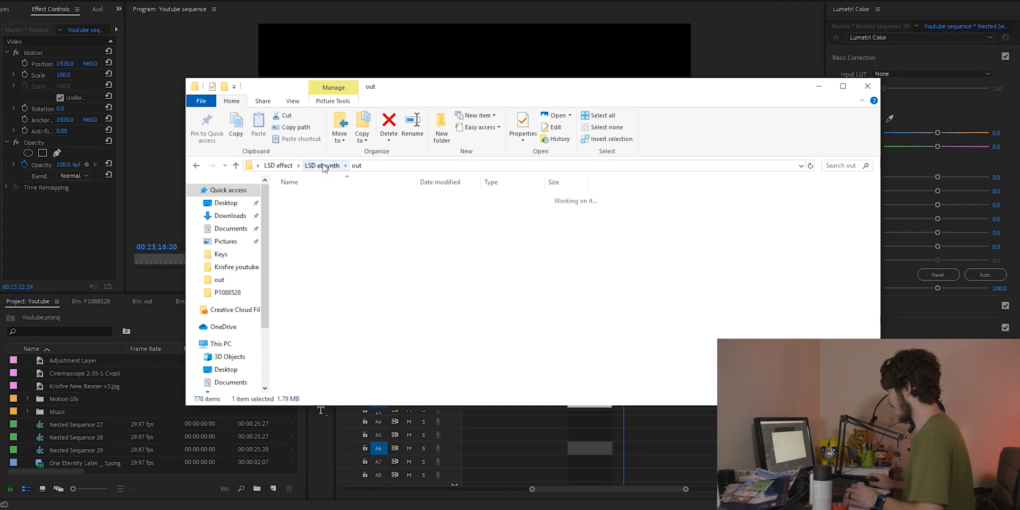
click(321, 166)
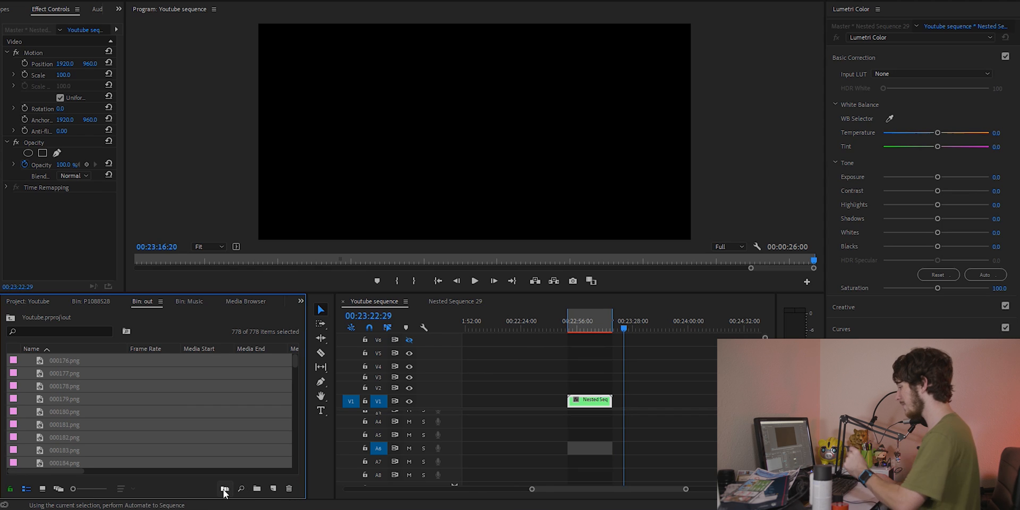
Automate the 778 frames into the sequence and nest them into one clip.
click(224, 489)
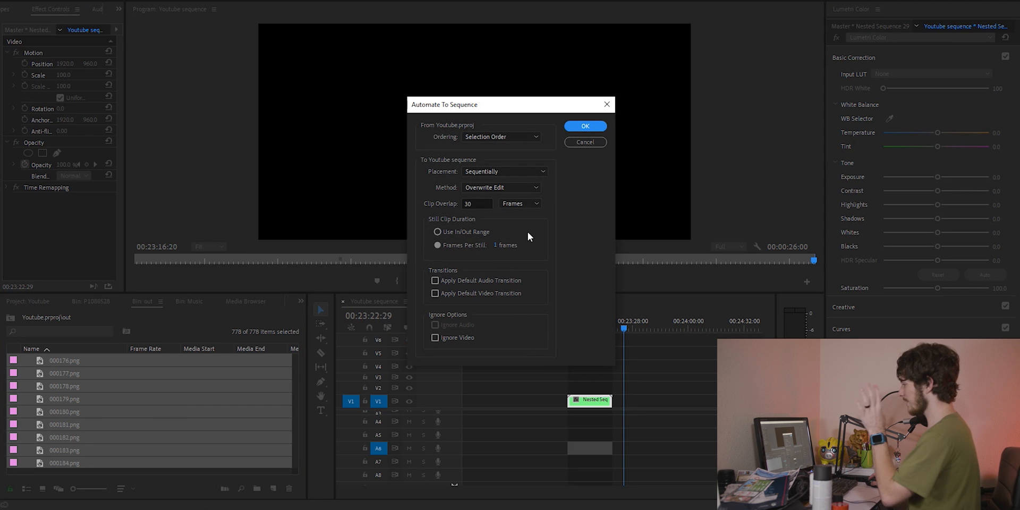
mouse_move(463, 226)
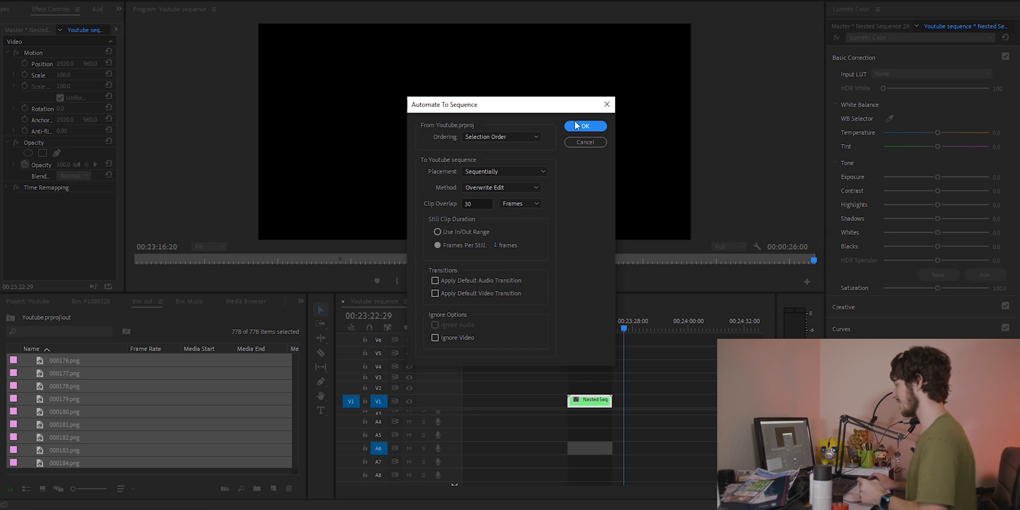
click(584, 125)
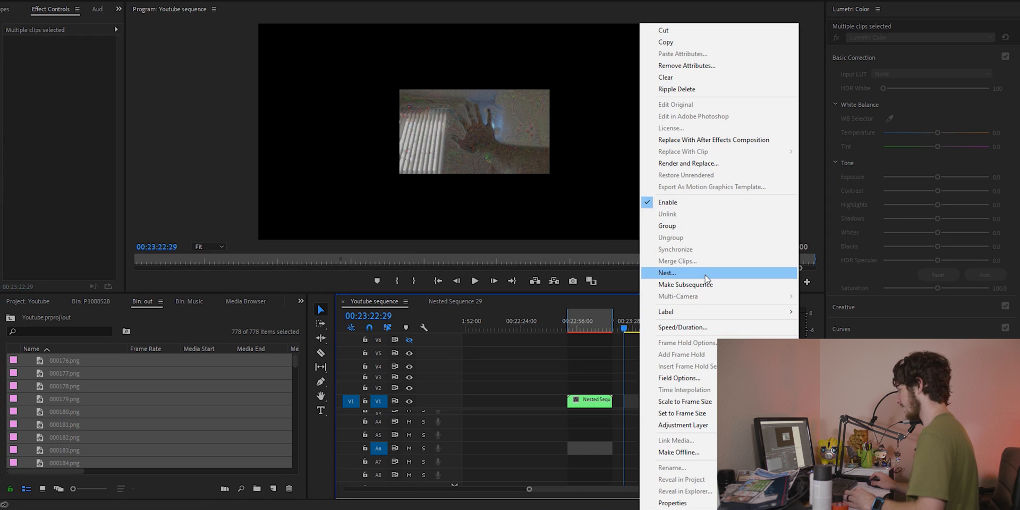
click(667, 273)
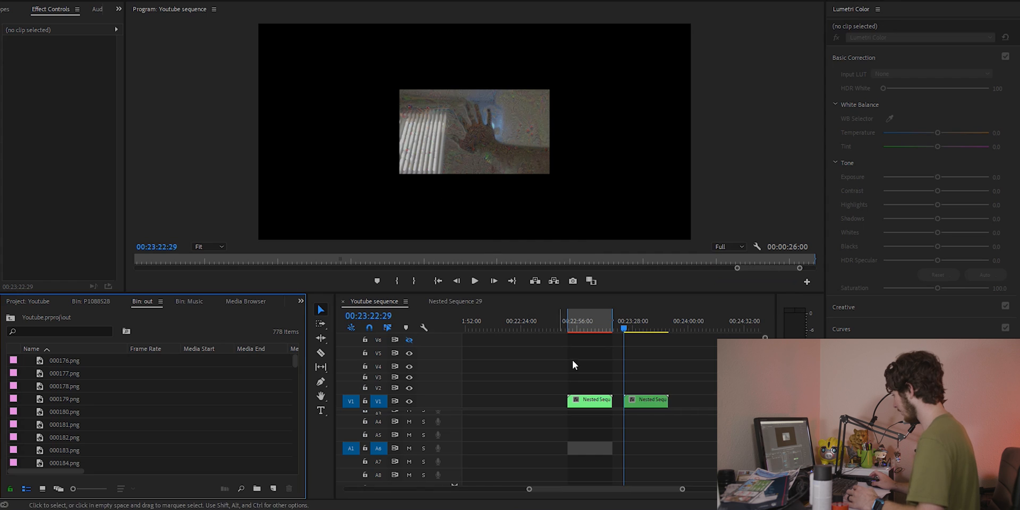
Adjust the nested clip's scale and play the sequence to check the deep-dream motion.
click(646, 399)
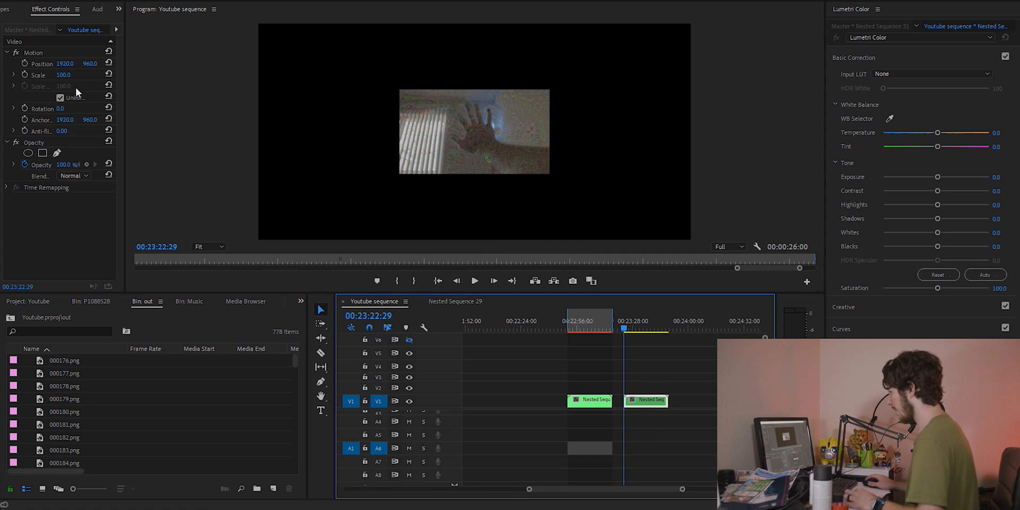
double_click(65, 74)
text(300)
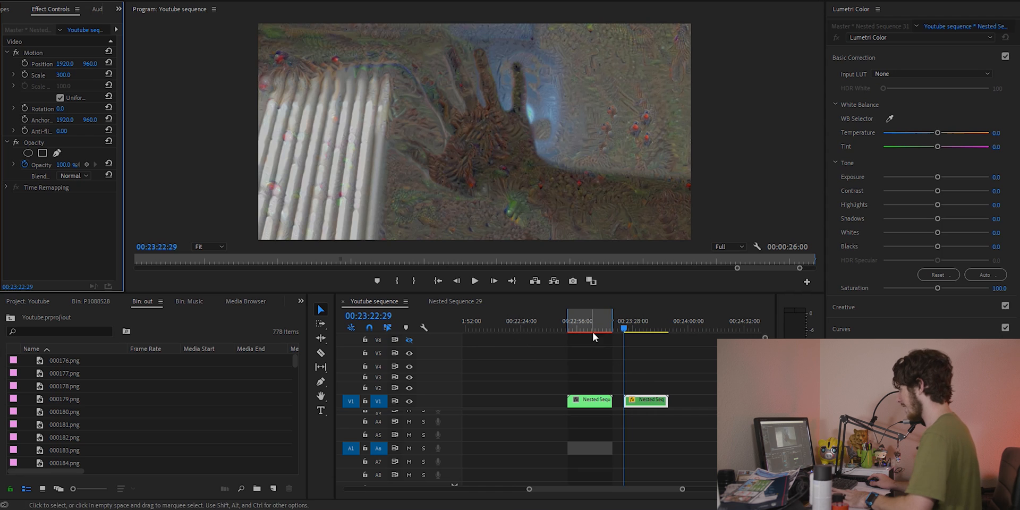
click(475, 281)
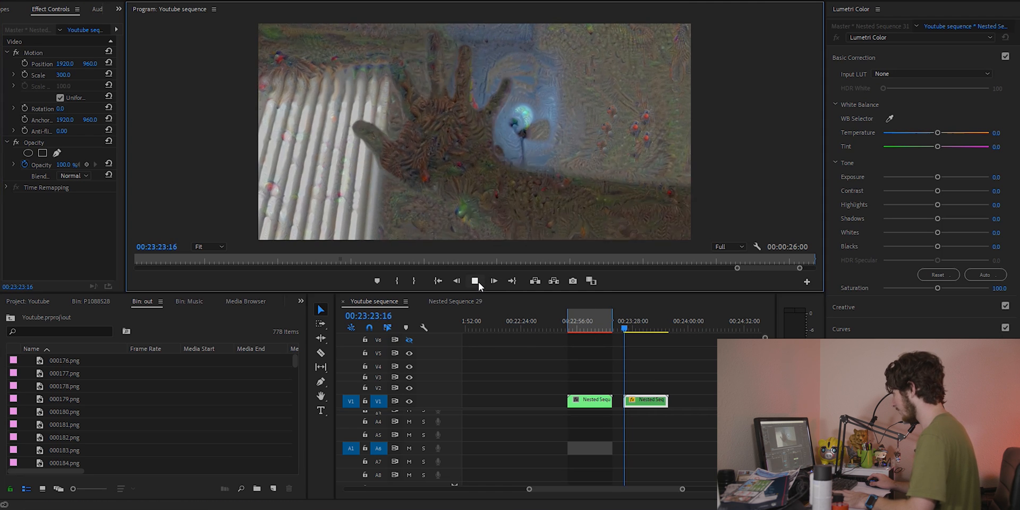
click(474, 280)
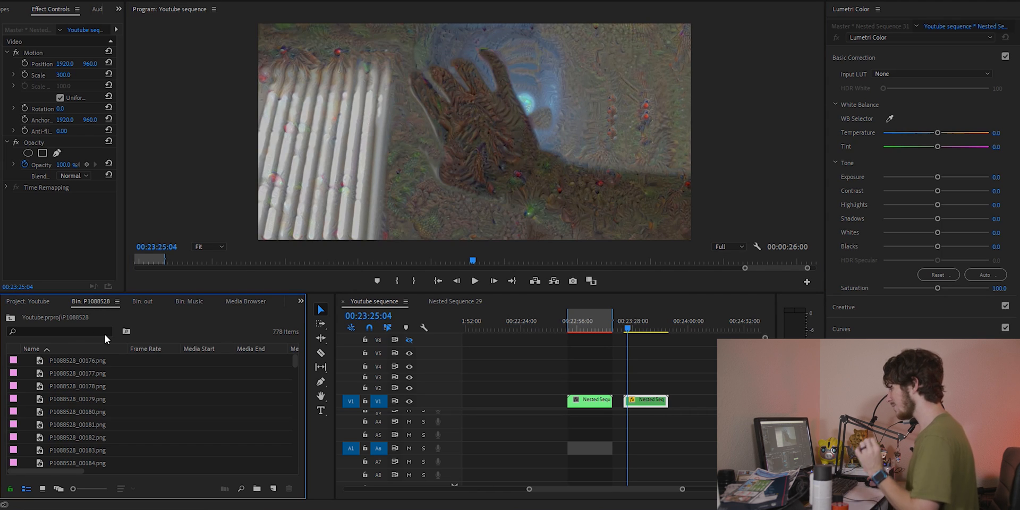
Alt-drag the nested clip onto V2 above the original and set its Opacity to 50.
click(77, 399)
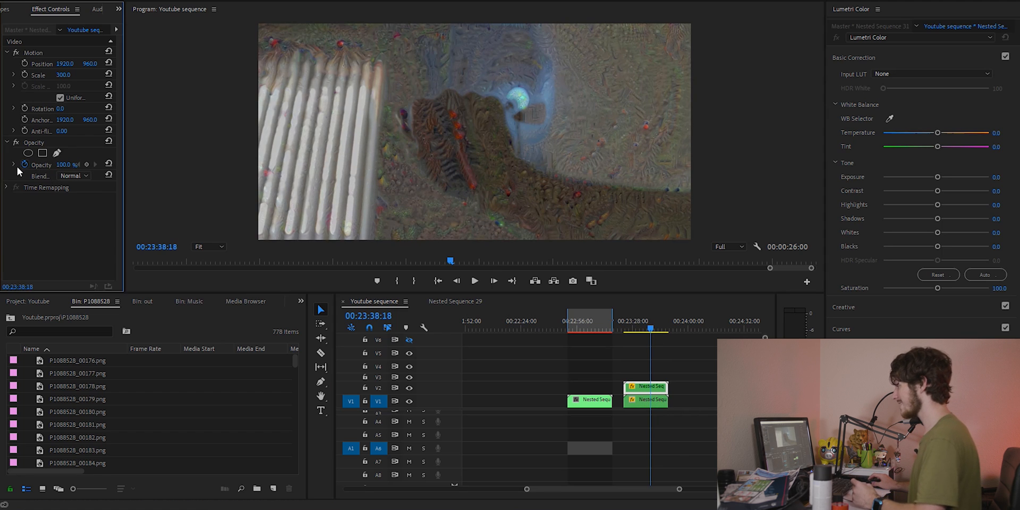
double_click(65, 164)
text(50)
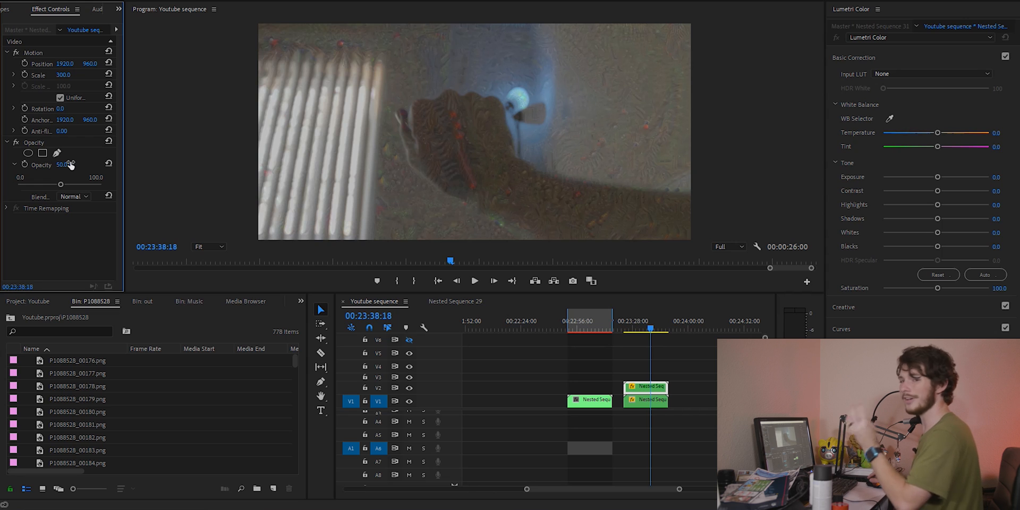
click(627, 370)
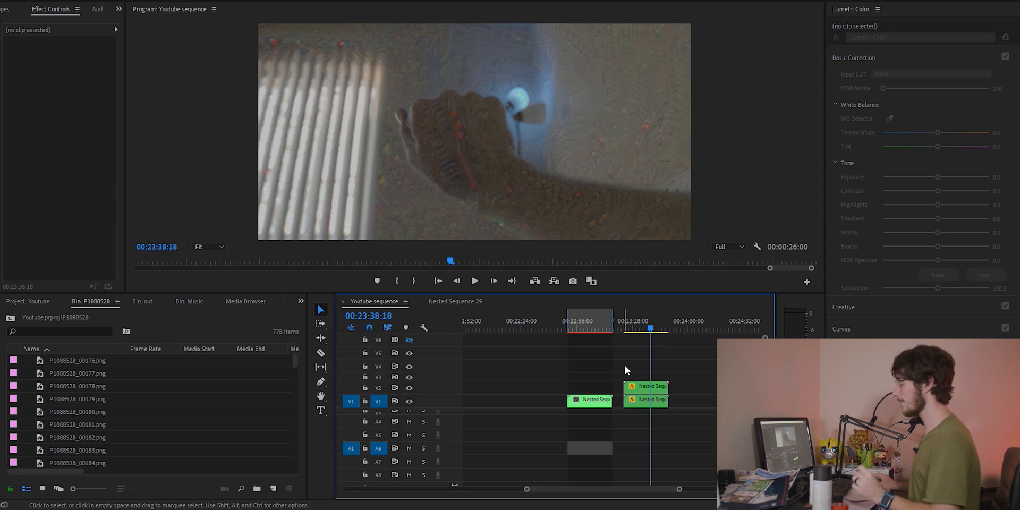
Replace the top clip with an After Effects composition and apply CC Radial Blur with Amount 2.0.
right_click(644, 400)
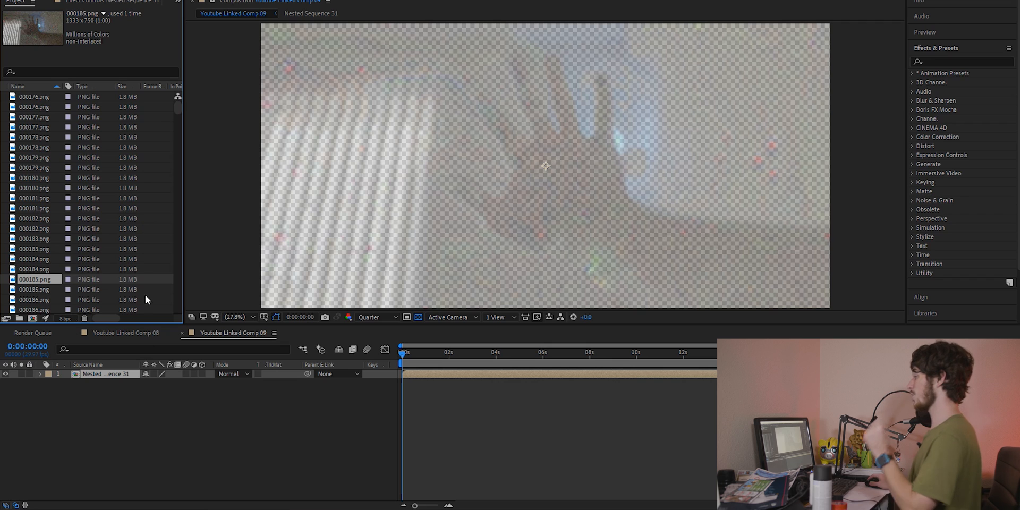
scroll(down, 3)
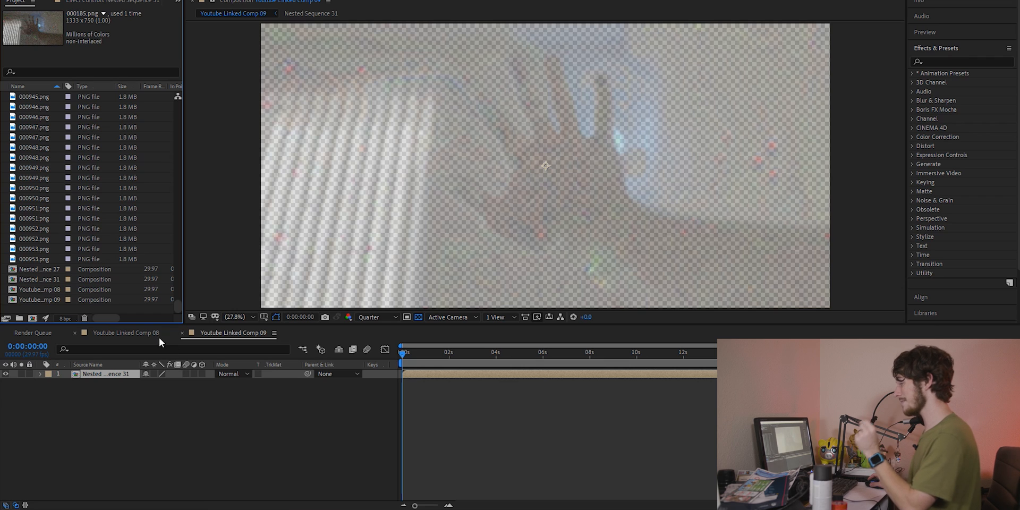
mouse_move(19, 318)
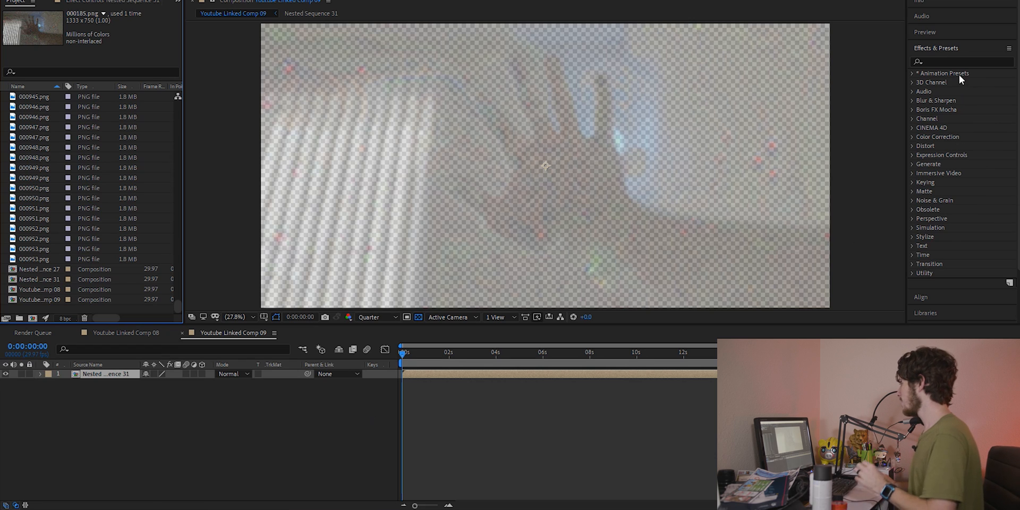
text(blur)
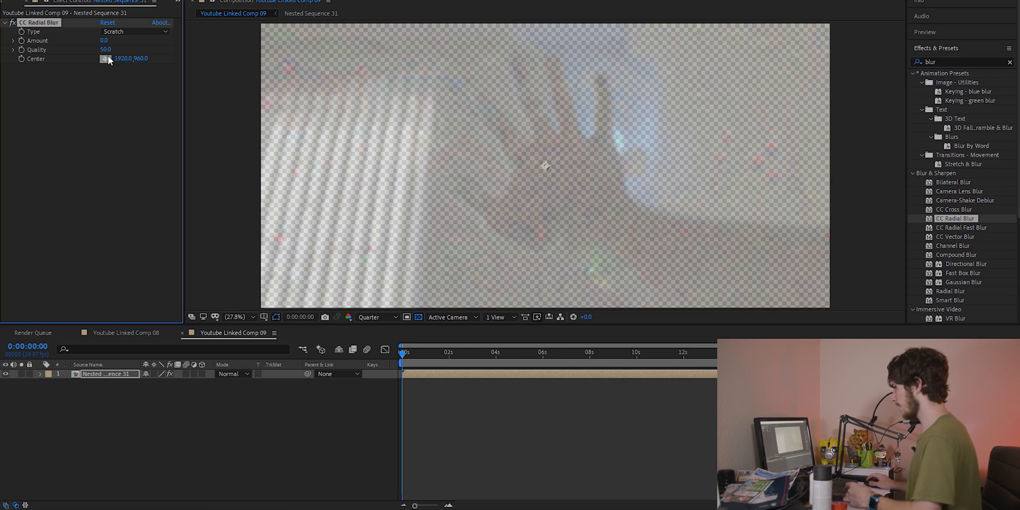
click(104, 41)
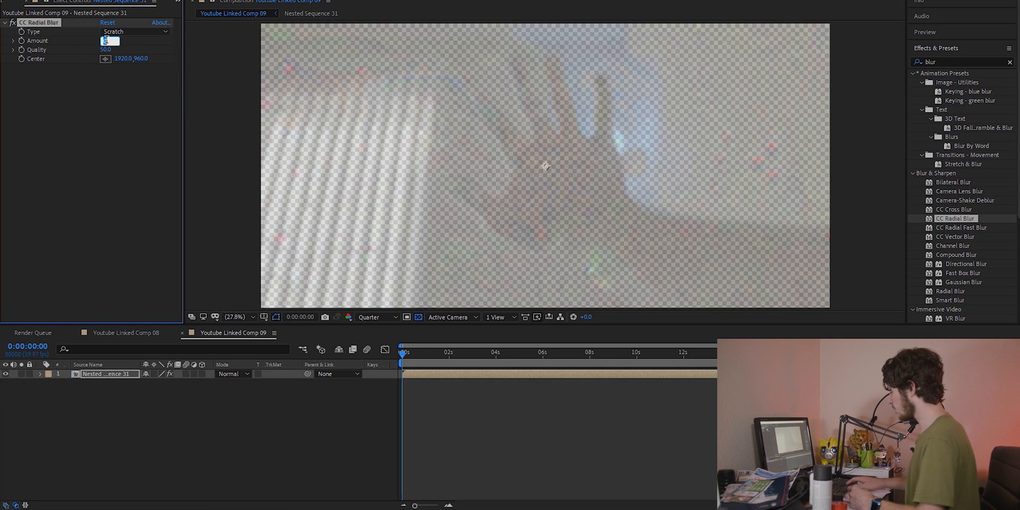
text(2.0)
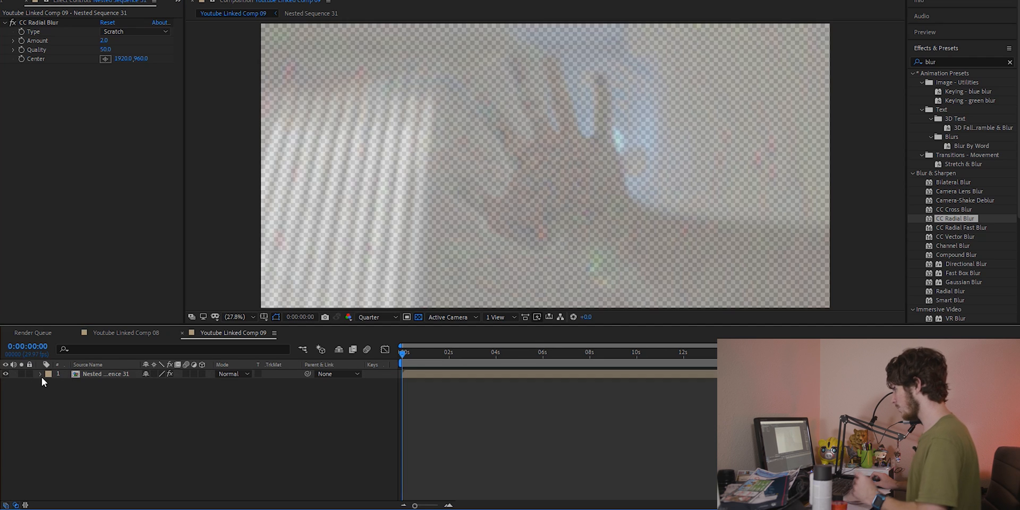
Add a wiggle expression to the overlay layer's Position and preview the initial shake.
click(41, 374)
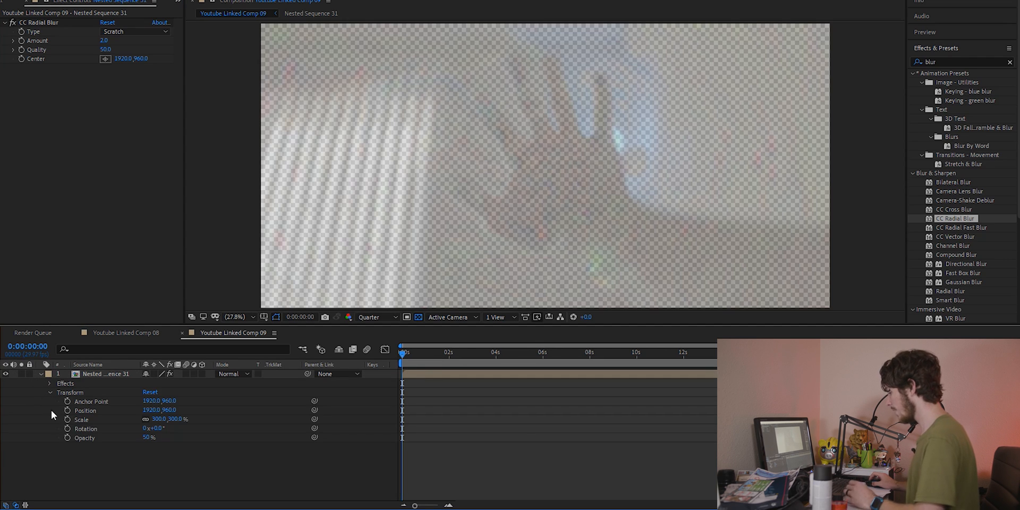
click(85, 411)
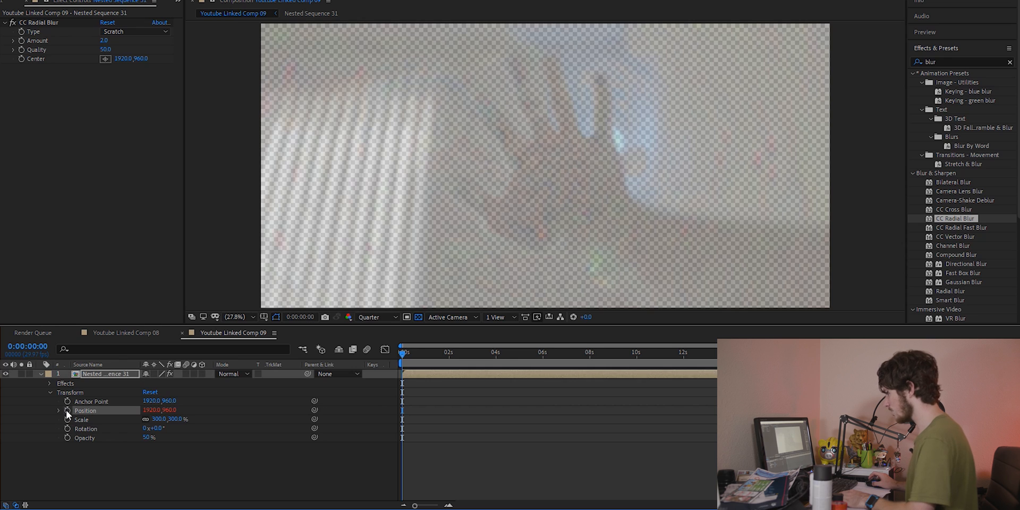
click(67, 410)
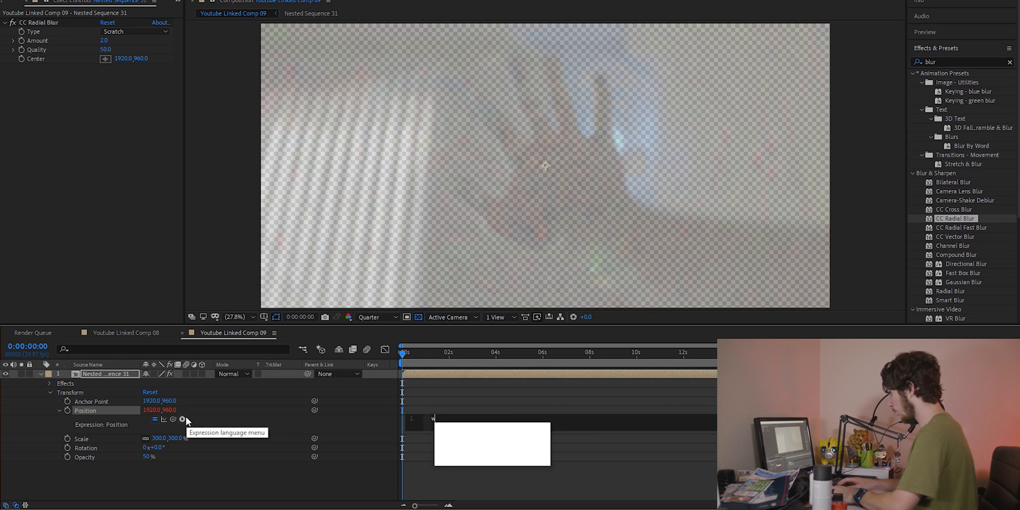
text(wiggle())
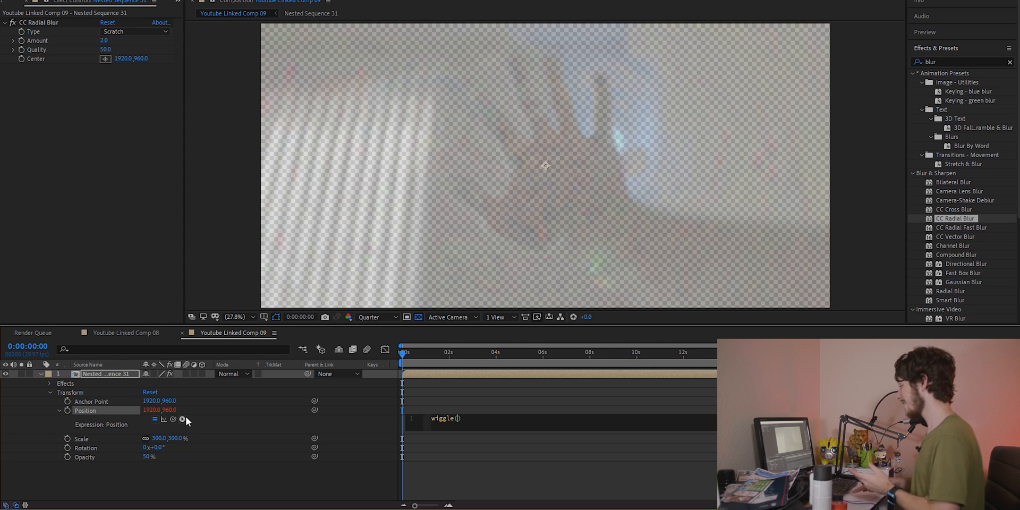
text(5d)
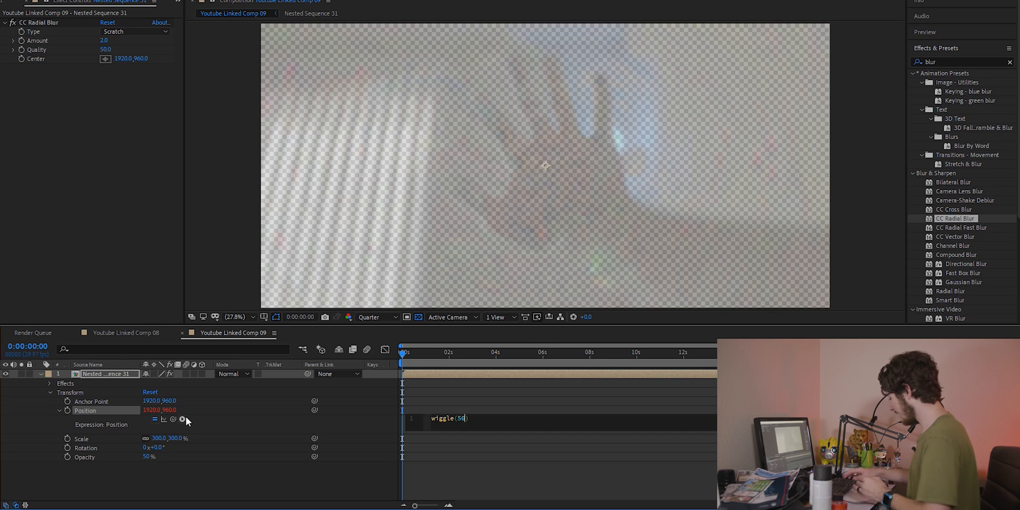
text(,12))
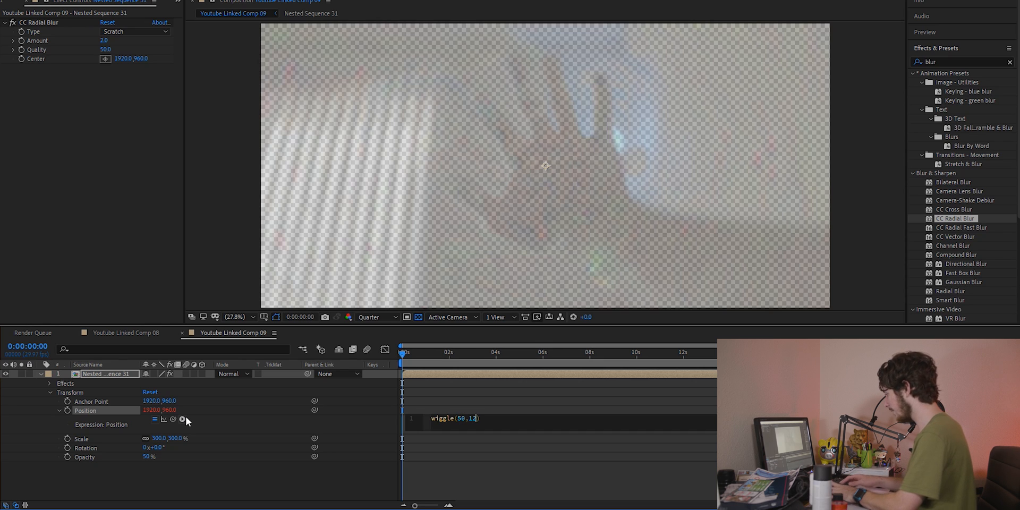
key(Backspace)
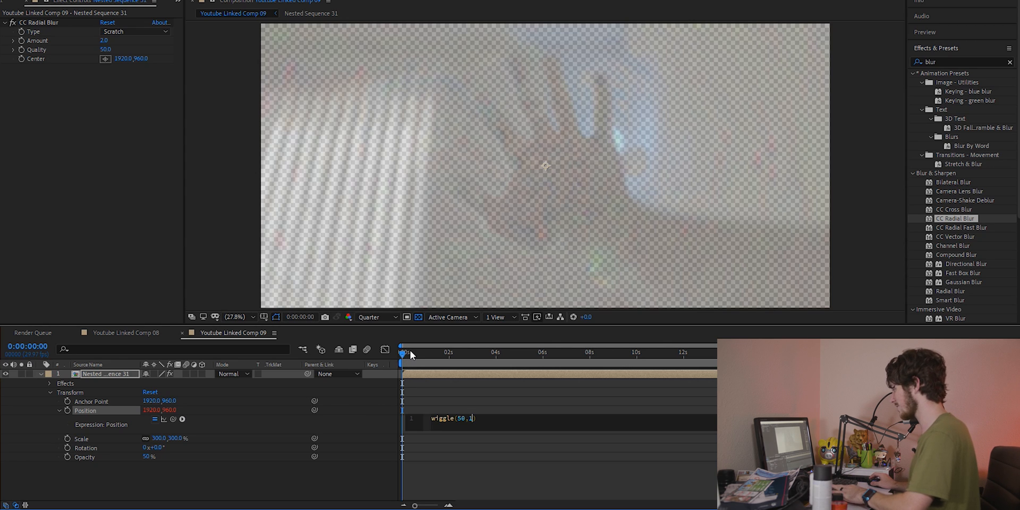
drag(401, 351, 410, 352)
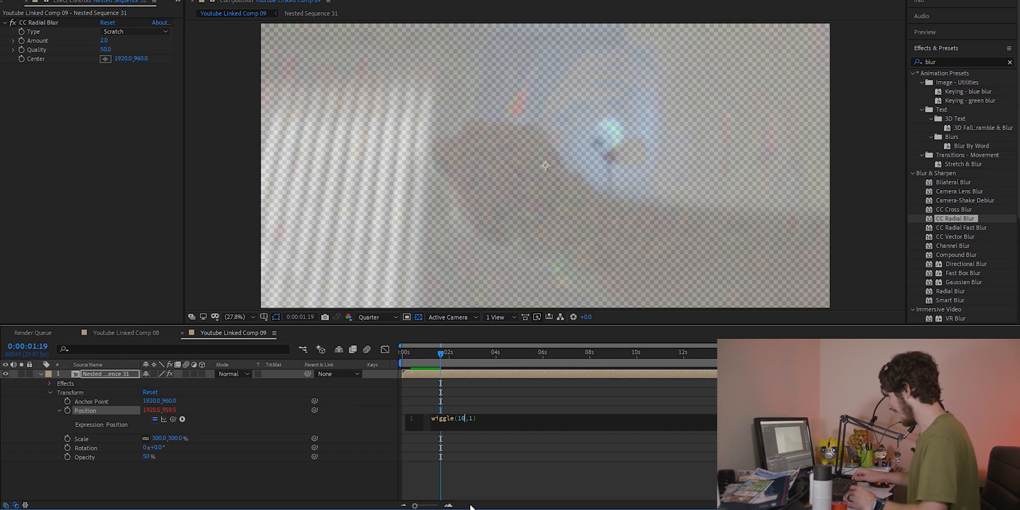
Refine the expression to wiggle(15,2), preview it, and return to the Premiere sequence over the linked comp.
key(Backspace)
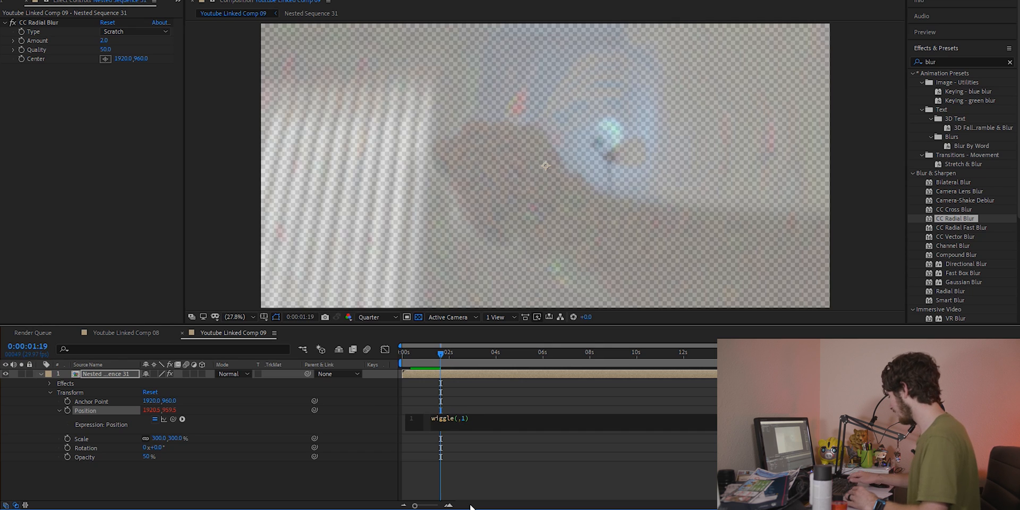
text(15)
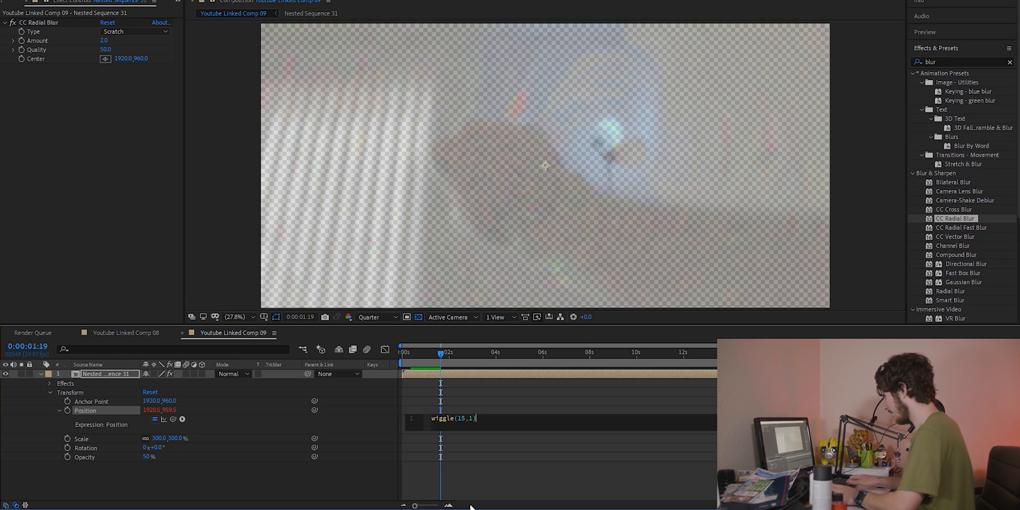
text(2)
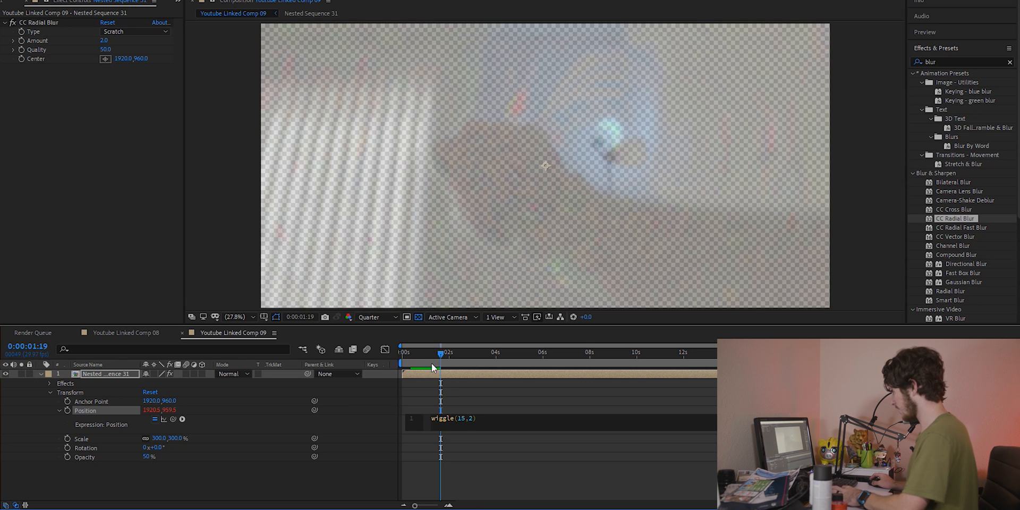
drag(441, 353, 414, 353)
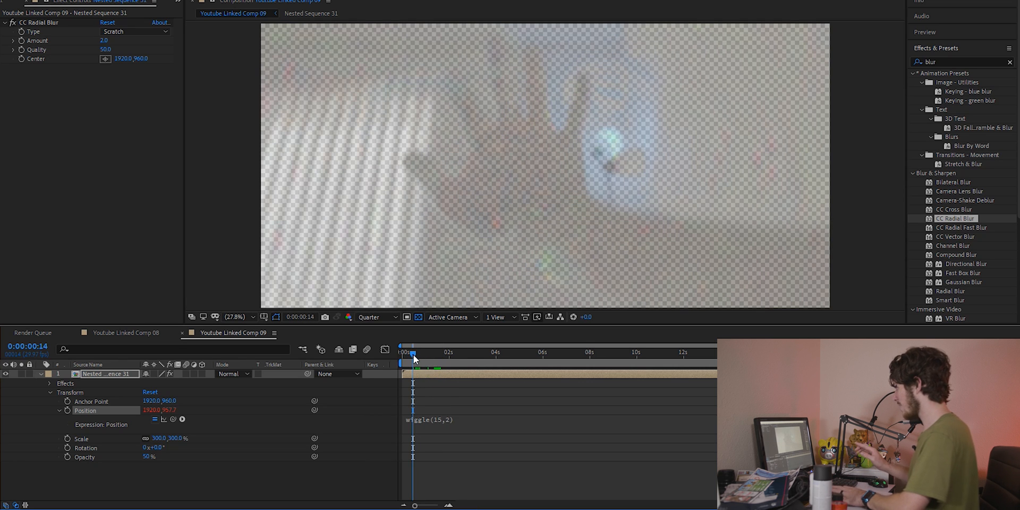
drag(413, 352, 456, 352)
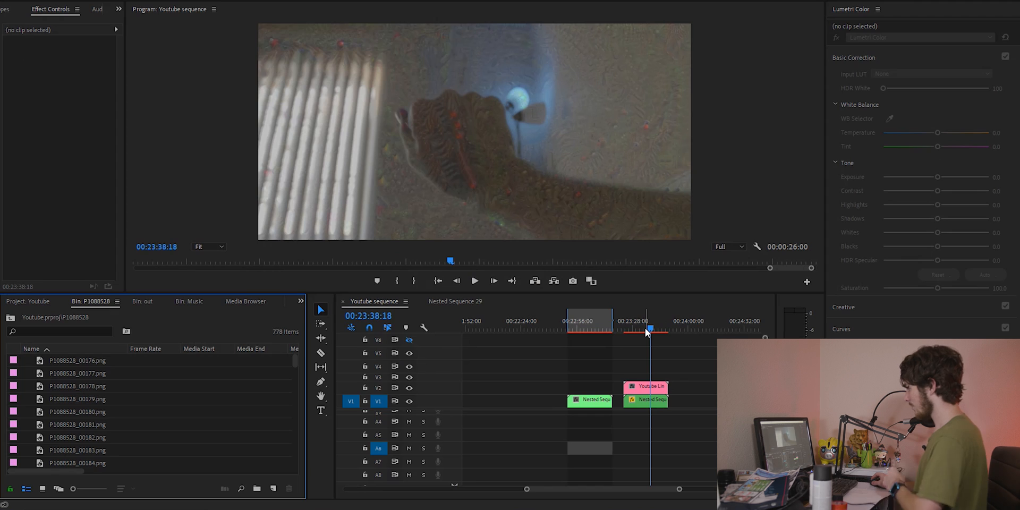
click(647, 400)
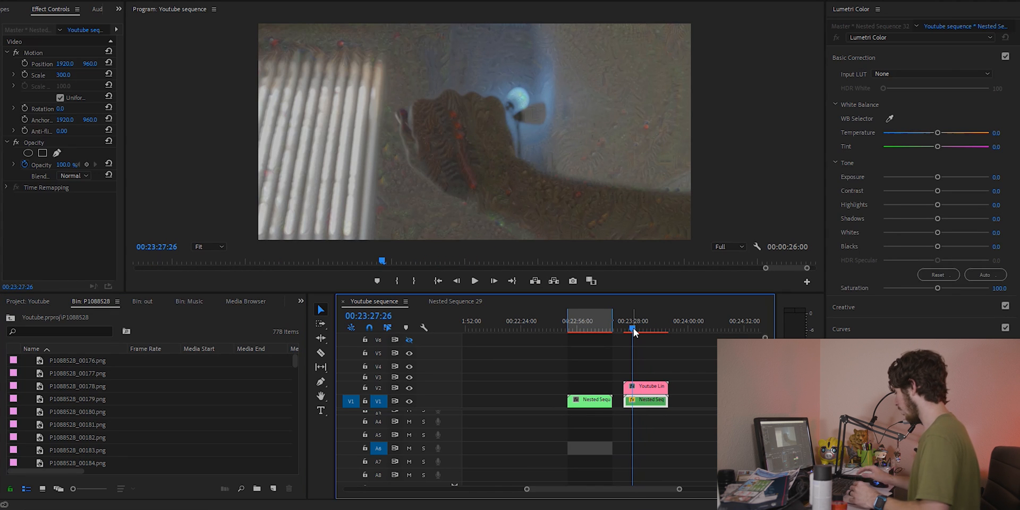